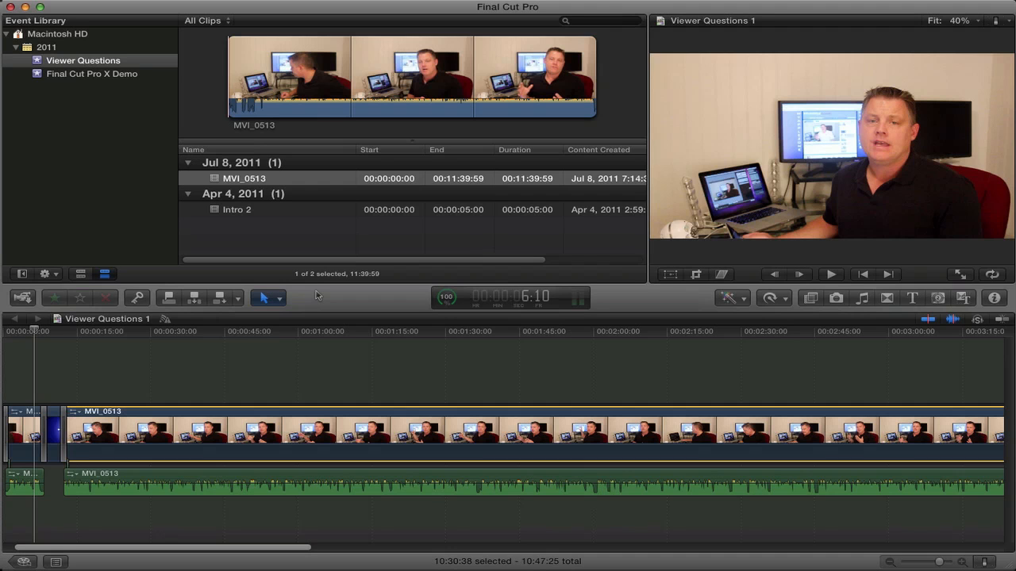
pyautogui.moveTo(380, 566)
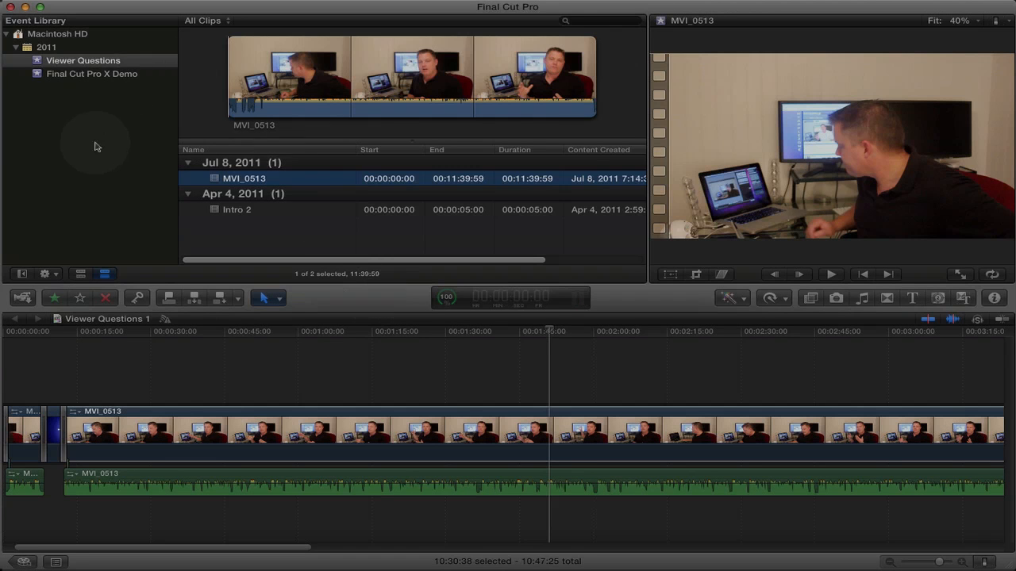
pyautogui.moveTo(62, 105)
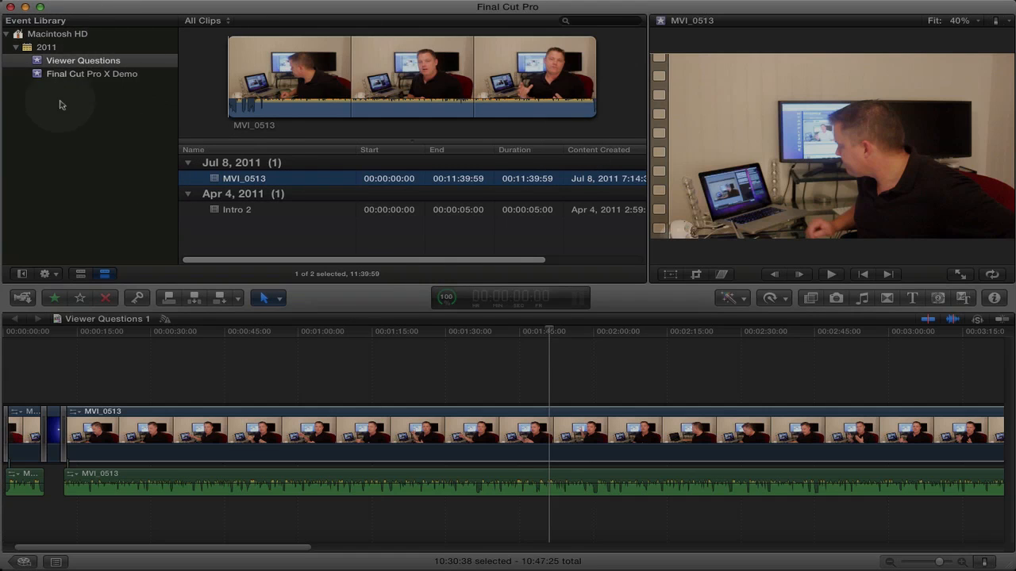
pyautogui.moveTo(261, 144)
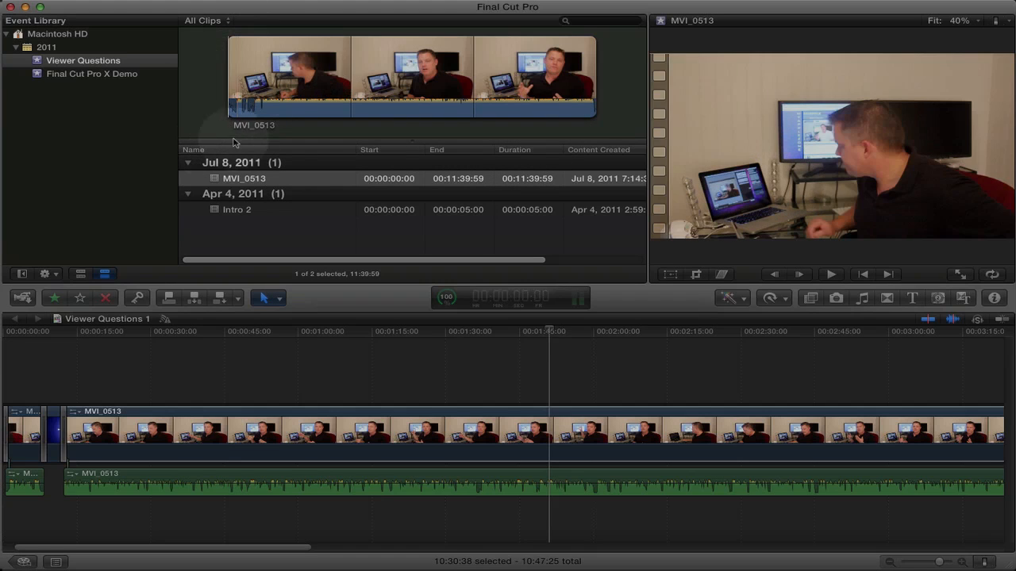
# Preview the Intro 2 and MVI_0513 clips, then start a new project
pyautogui.click(237, 209)
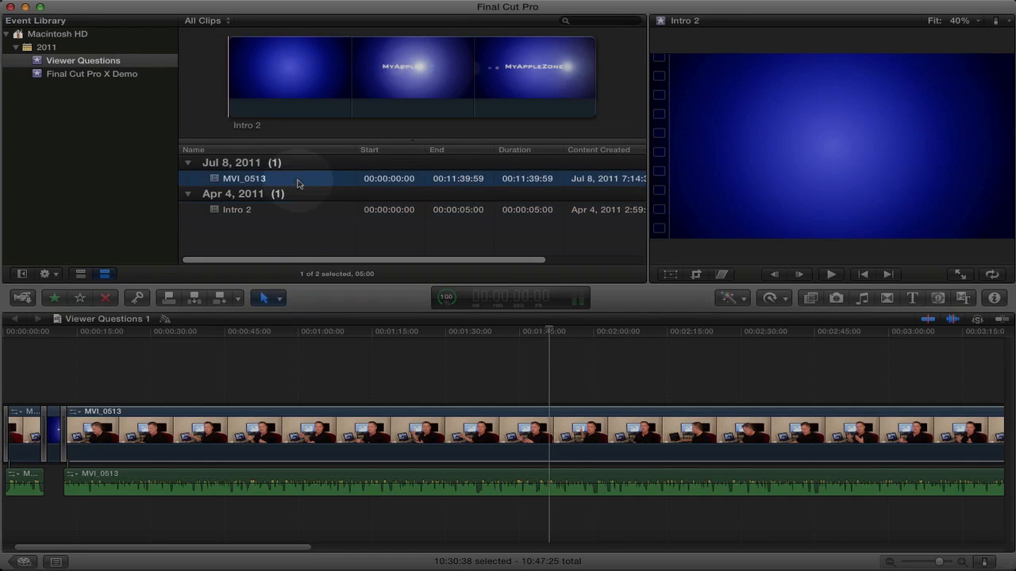
pyautogui.click(245, 177)
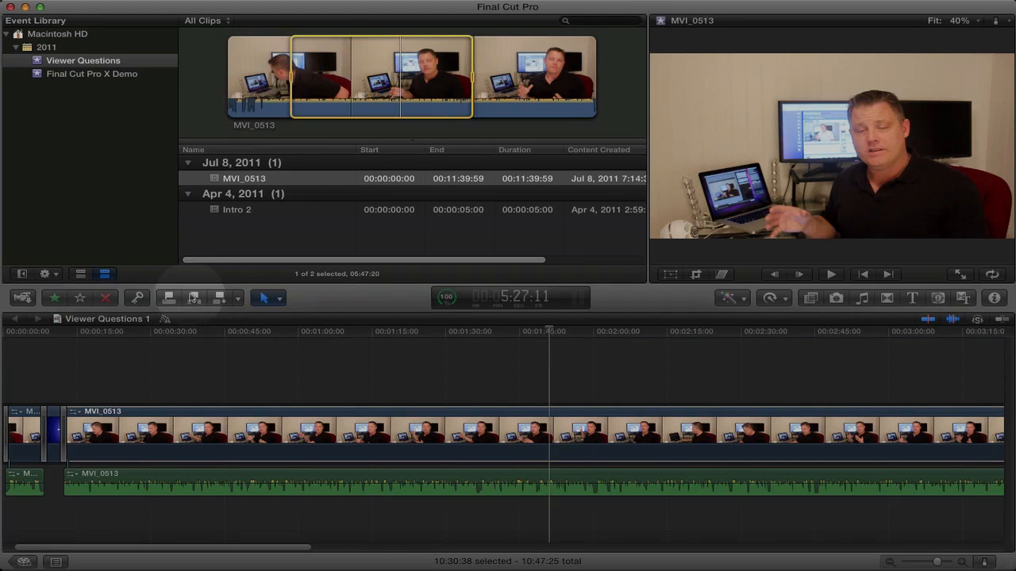
pyautogui.moveTo(193, 298)
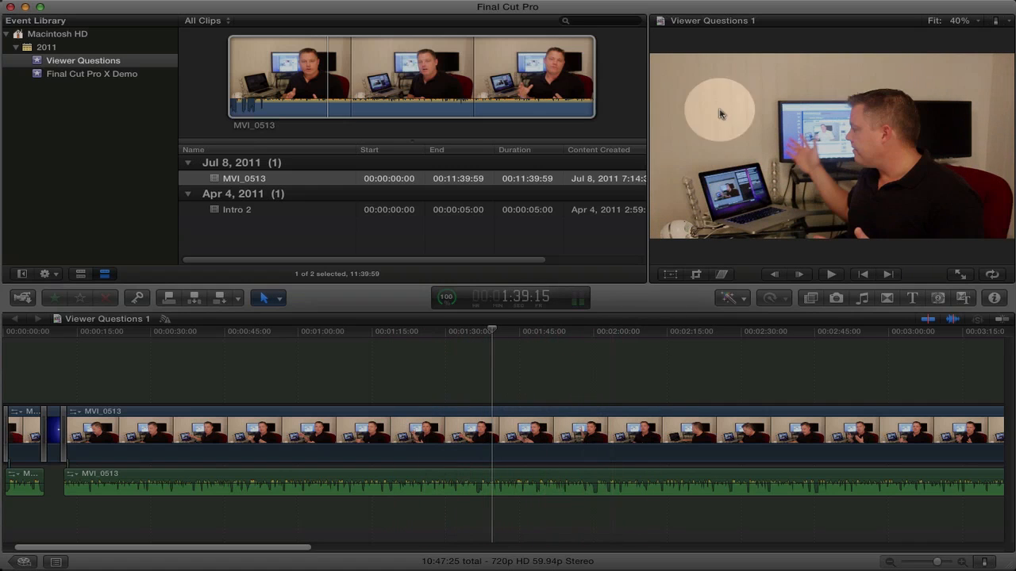
pyautogui.click(697, 331)
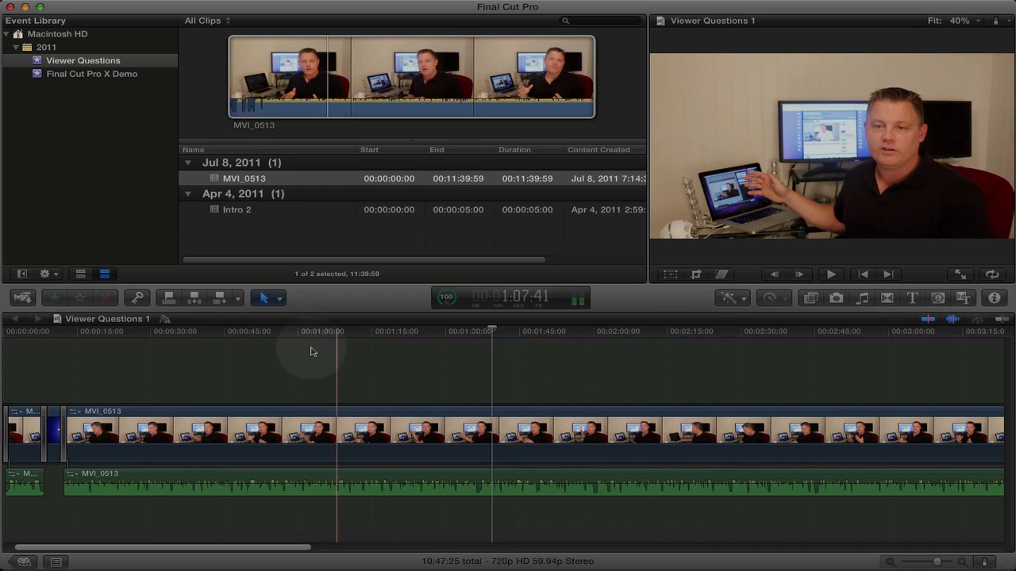
pyautogui.click(397, 381)
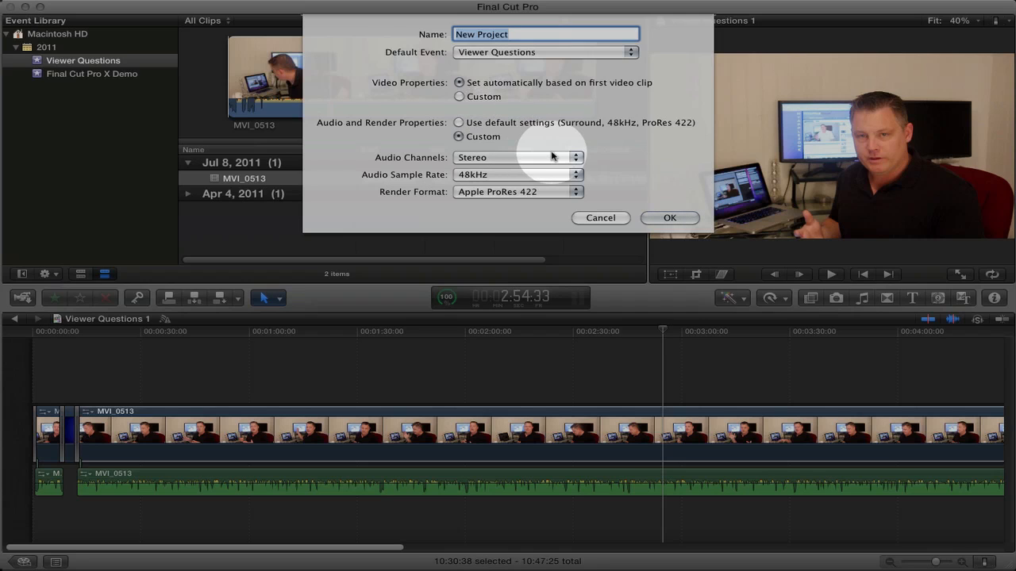
pyautogui.moveTo(515, 171)
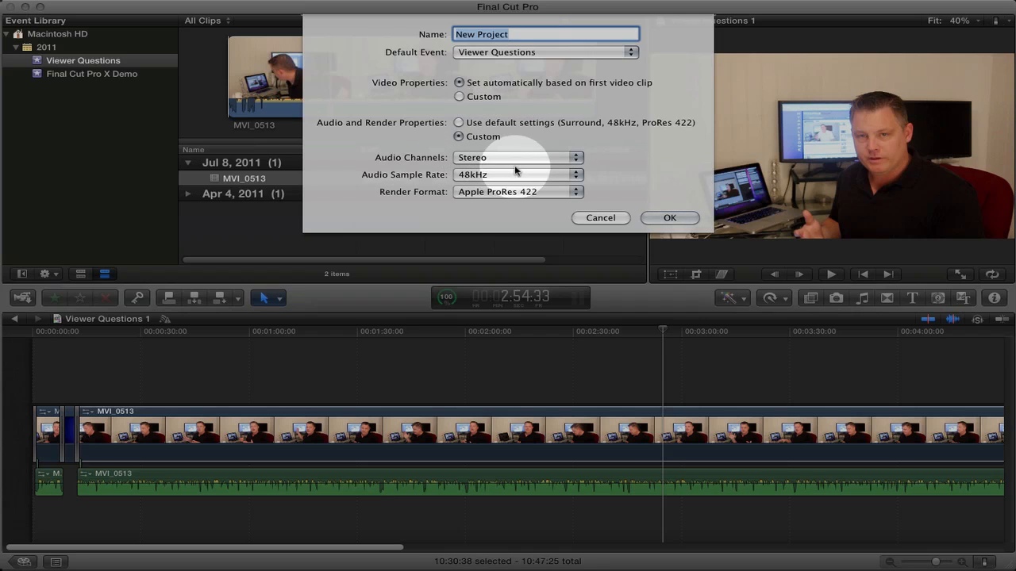
# Keep audio channels on Stereo, name the project 'FCP X test' and create it
pyautogui.click(516, 157)
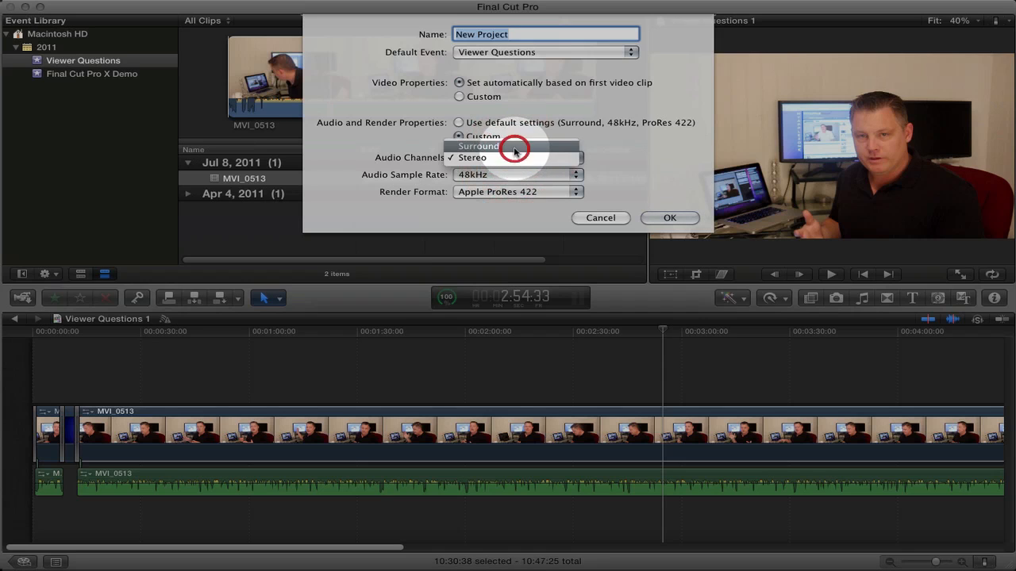
pyautogui.click(479, 146)
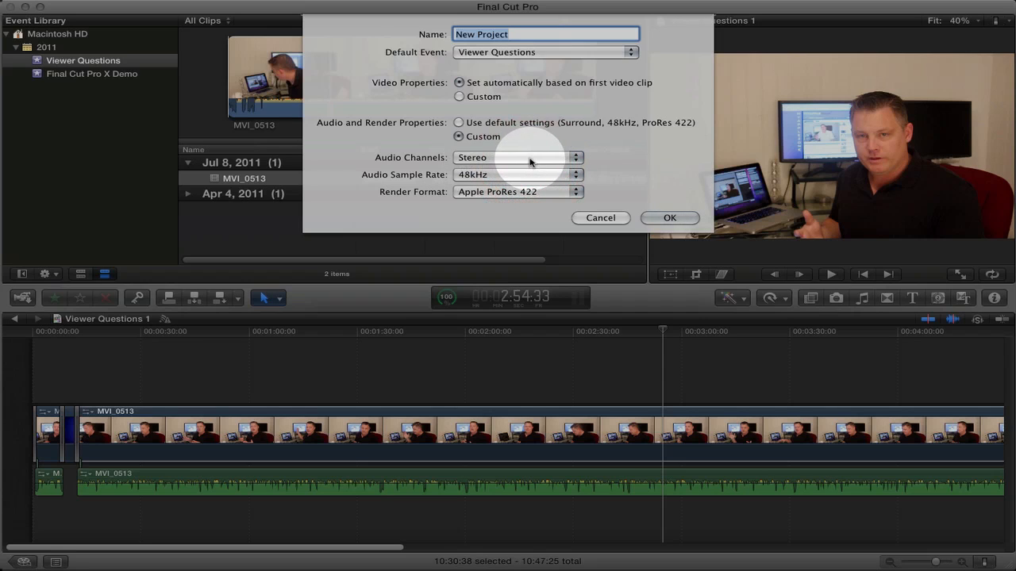
pyautogui.click(516, 157)
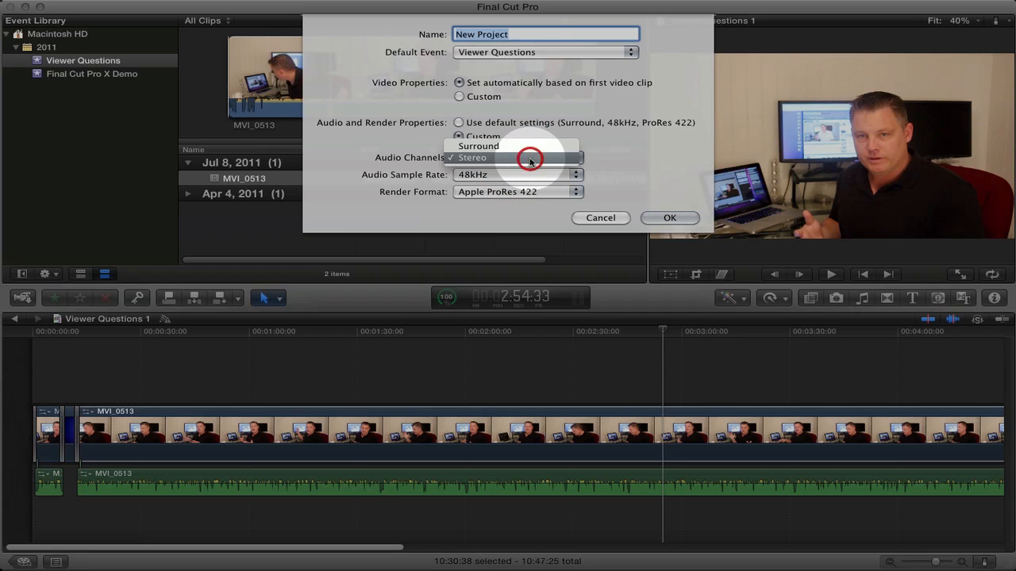
pyautogui.click(478, 146)
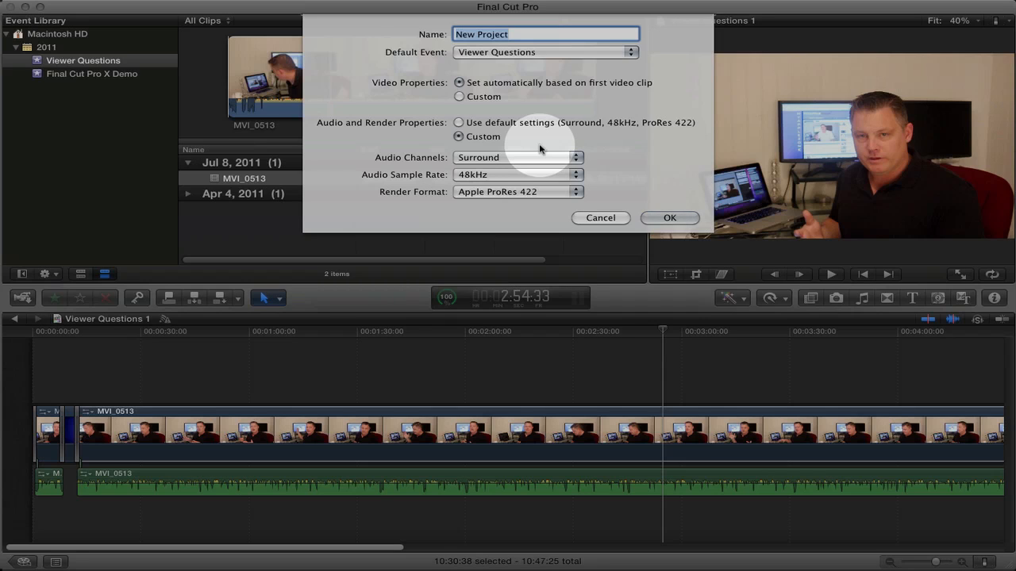
pyautogui.moveTo(539, 153)
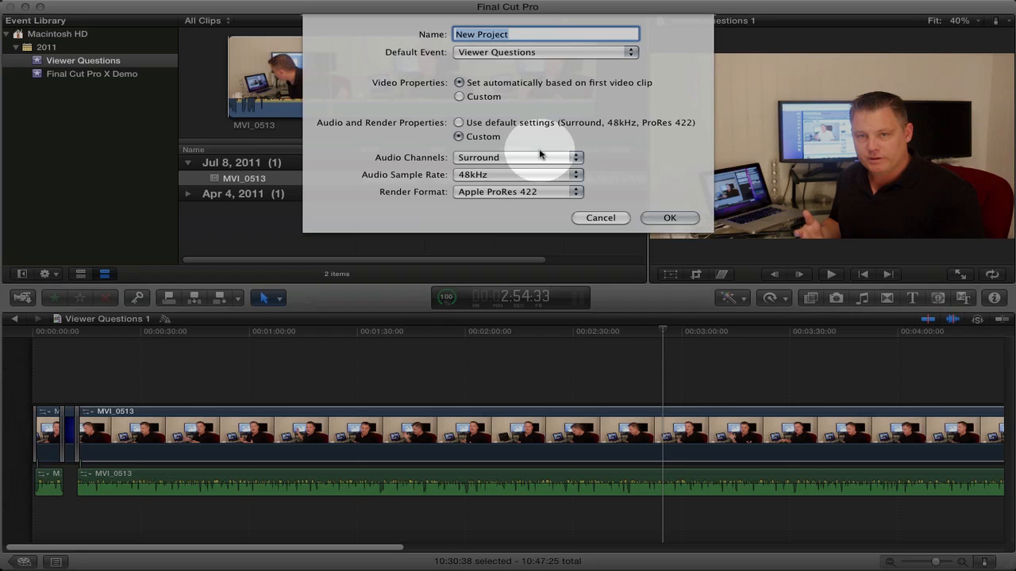
pyautogui.moveTo(538, 168)
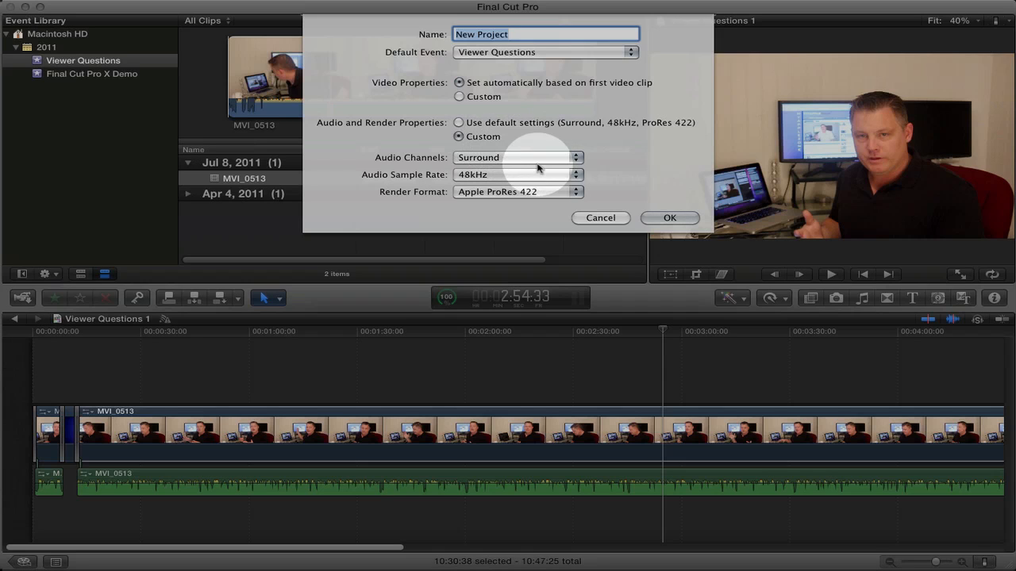
pyautogui.click(516, 157)
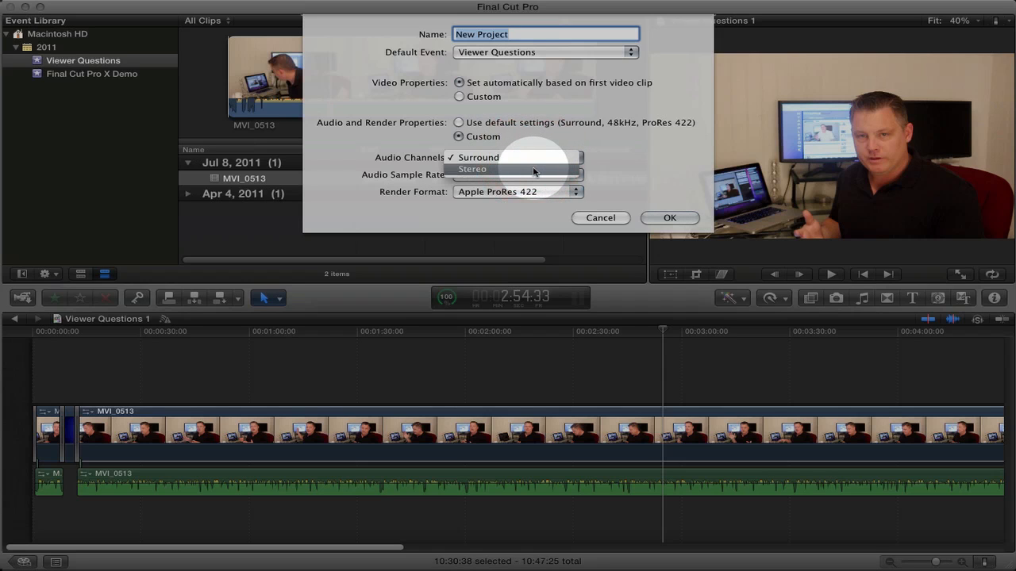
pyautogui.click(472, 169)
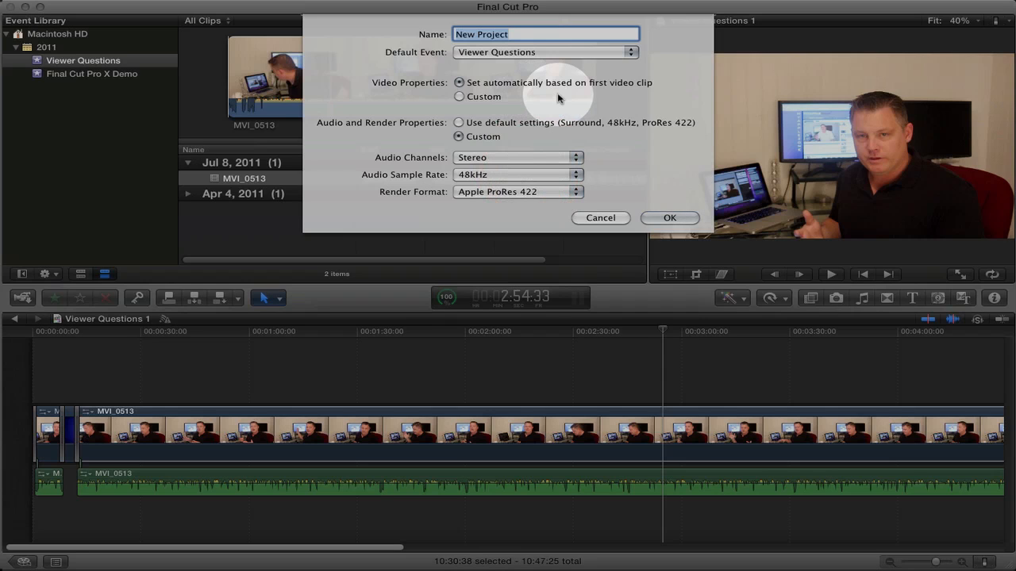
pyautogui.write('FCP X test')
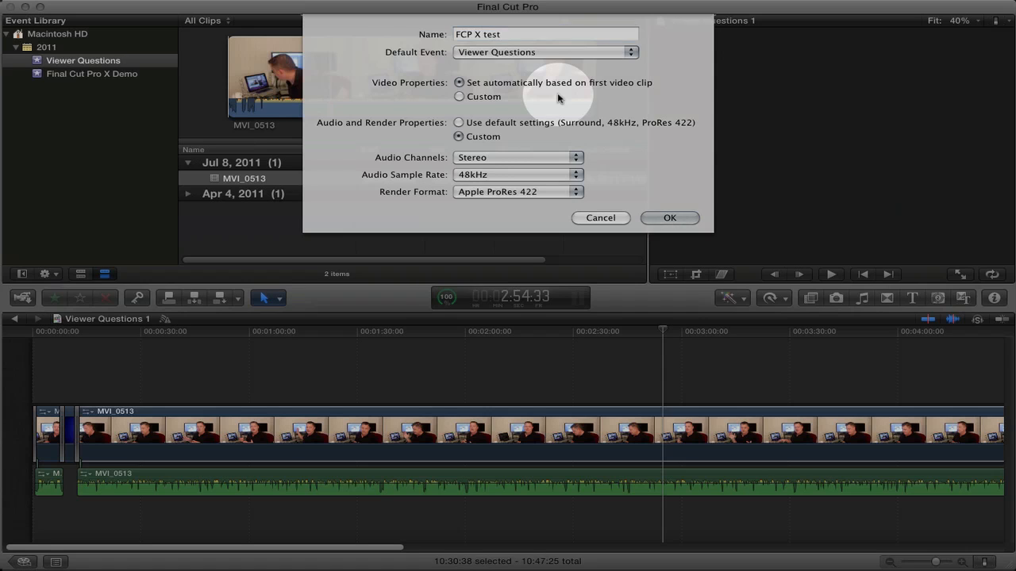
pyautogui.click(669, 217)
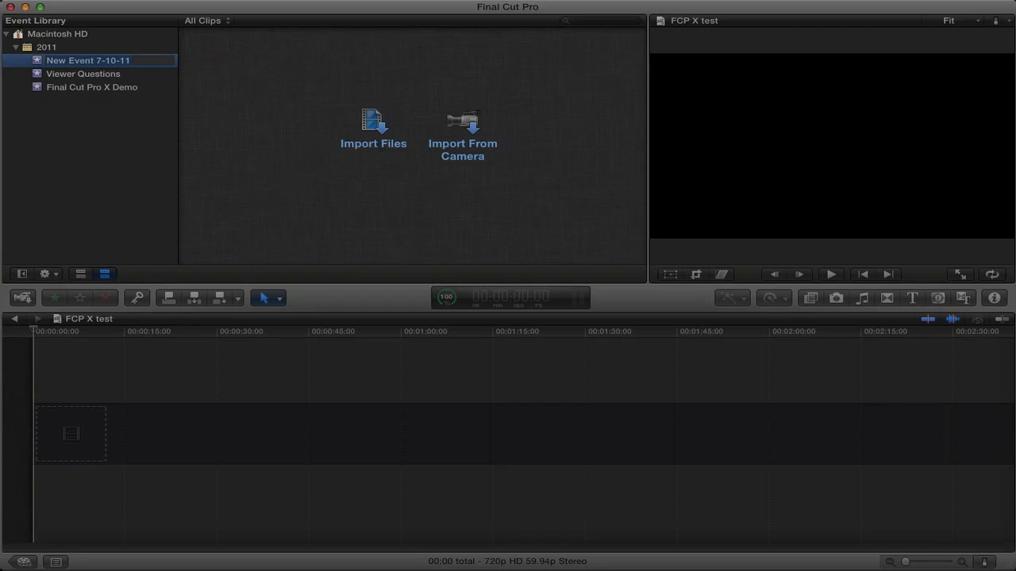
# Rename New Event 7-10-11 to 'FCP X test'
pyautogui.write('FC')
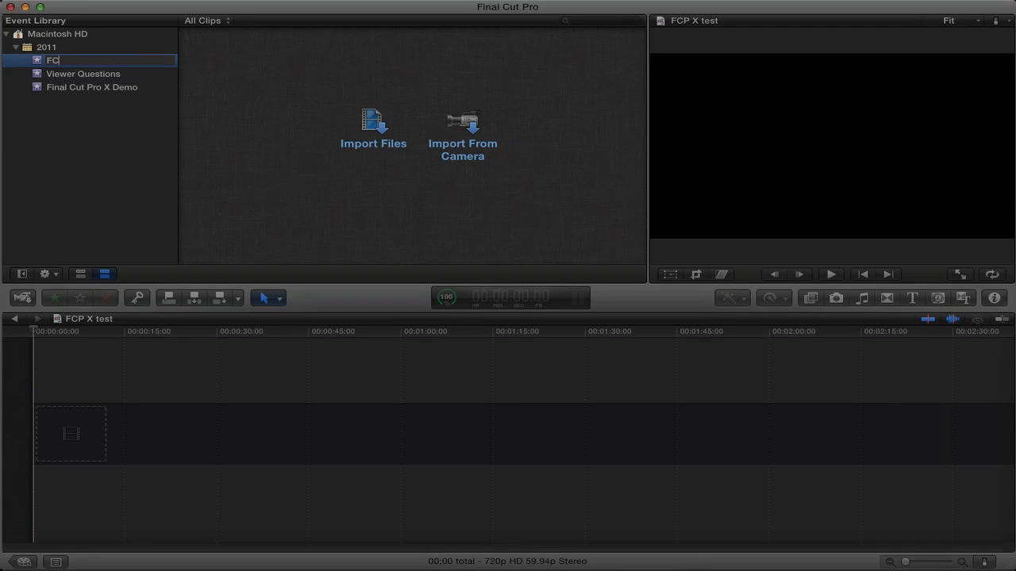
pyautogui.write('P X test')
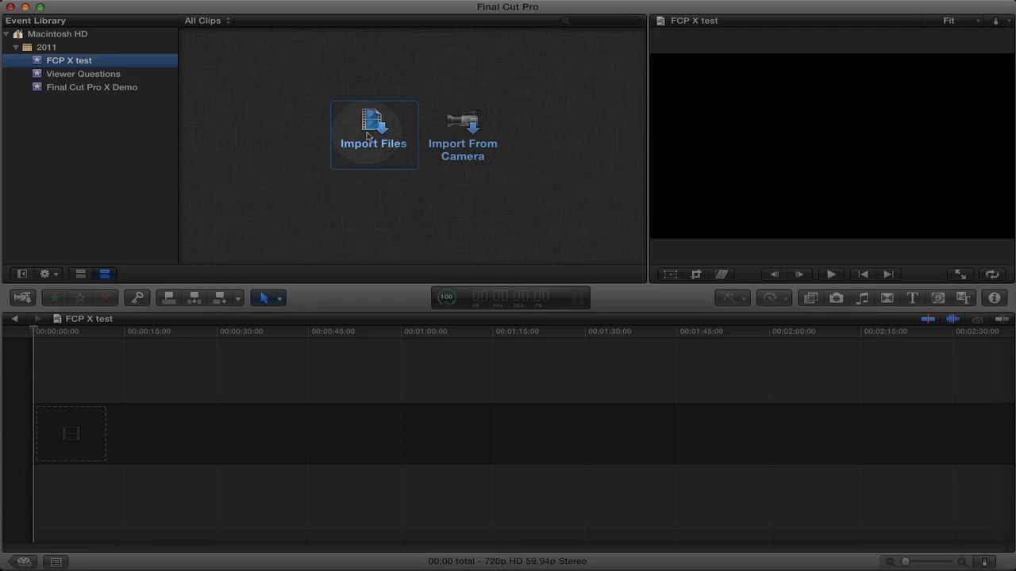
pyautogui.moveTo(462, 133)
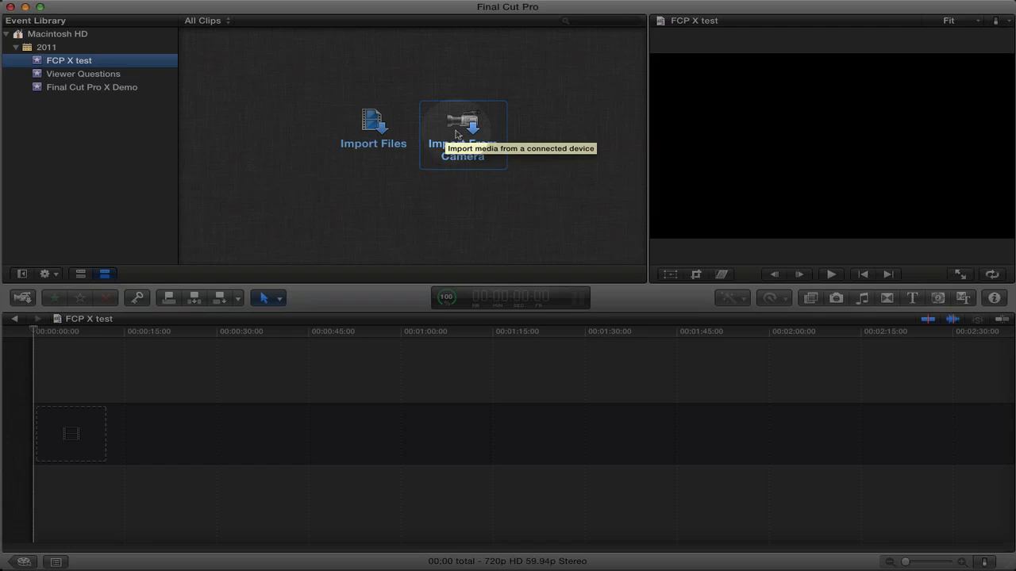
pyautogui.moveTo(373, 119)
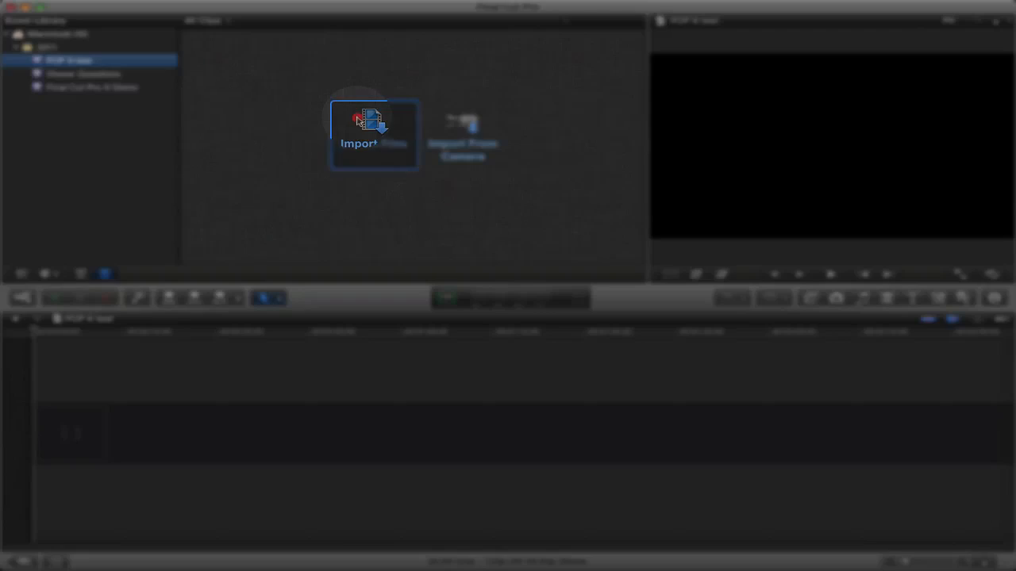
# Import MVI_0323.MOV into the FCP X test event
pyautogui.click(373, 133)
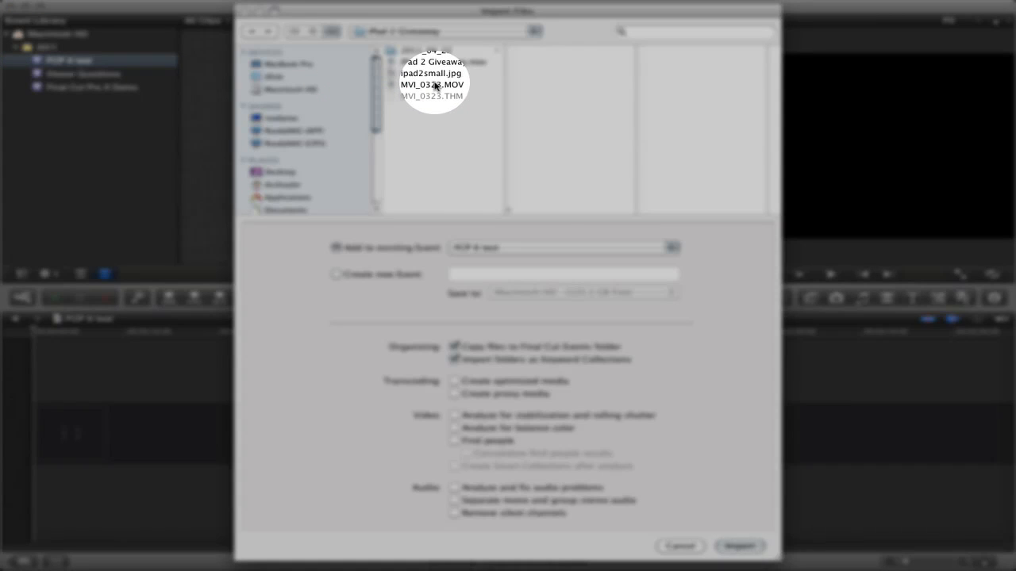
pyautogui.click(432, 85)
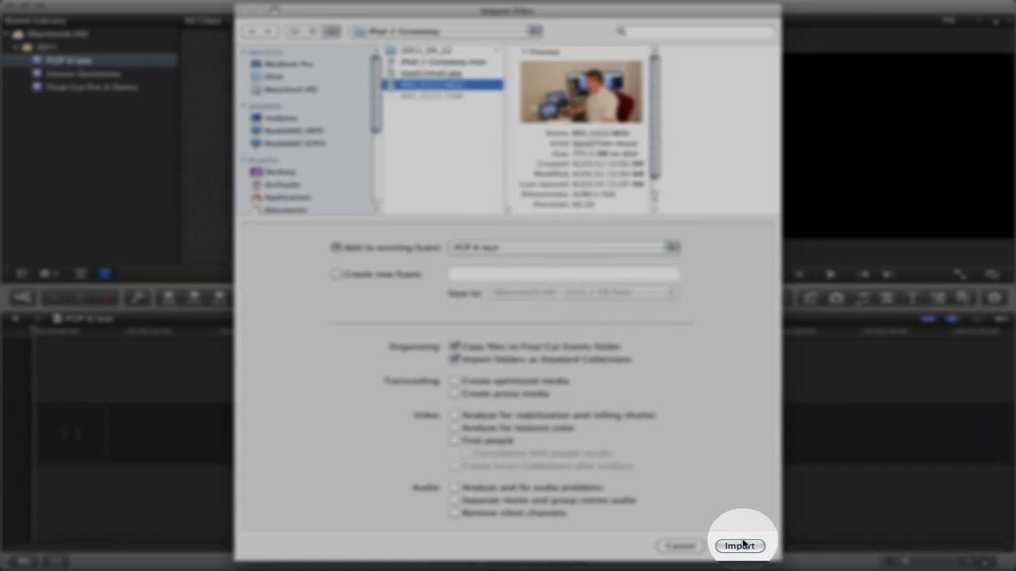
pyautogui.click(739, 546)
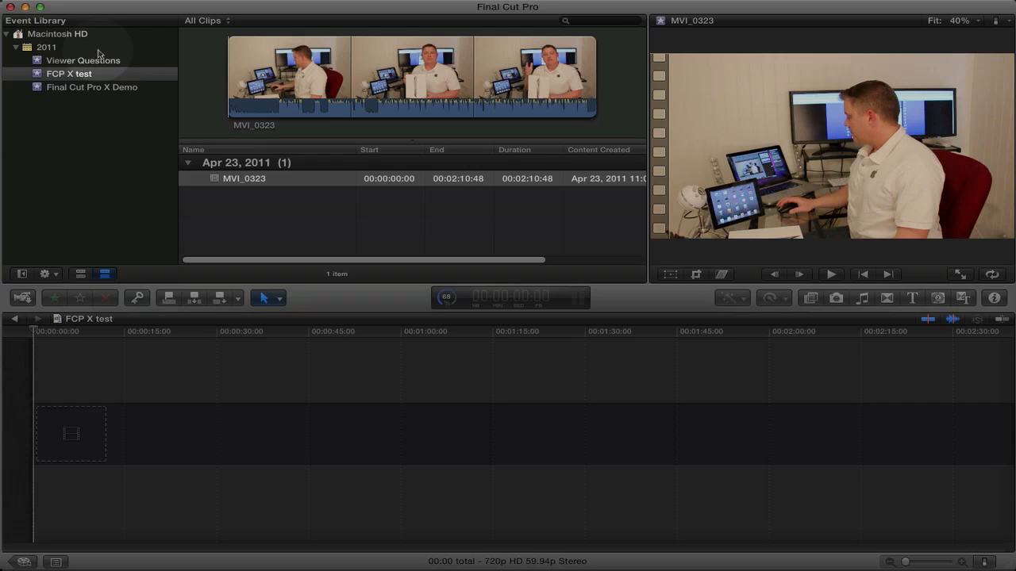
pyautogui.moveTo(194, 58)
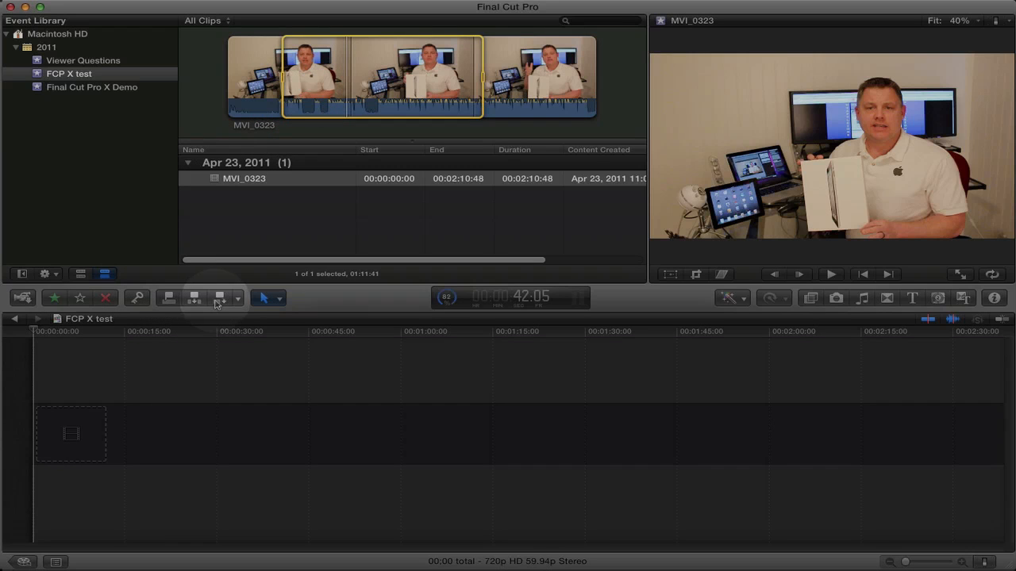
pyautogui.moveTo(218, 304)
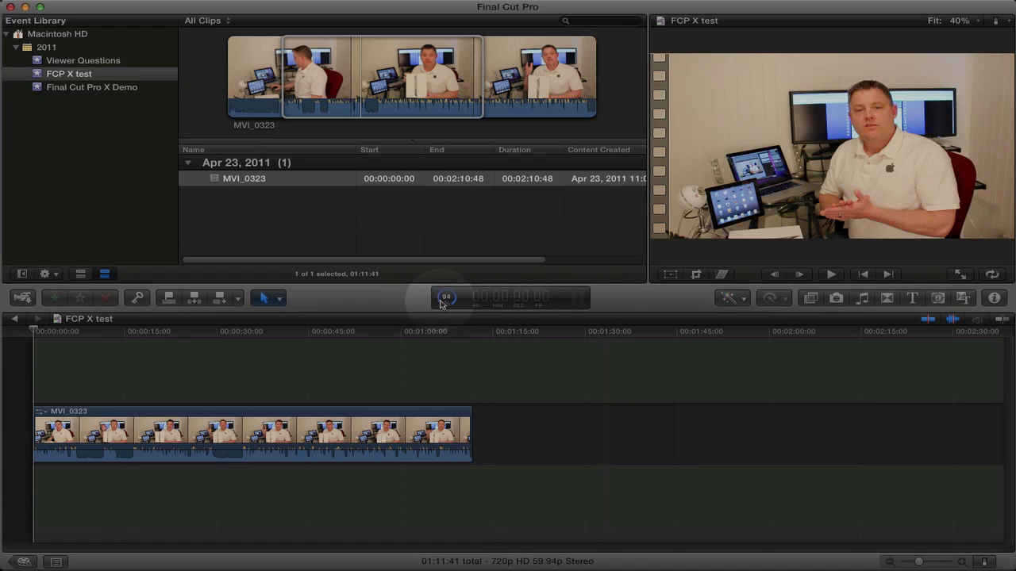
pyautogui.moveTo(446, 298)
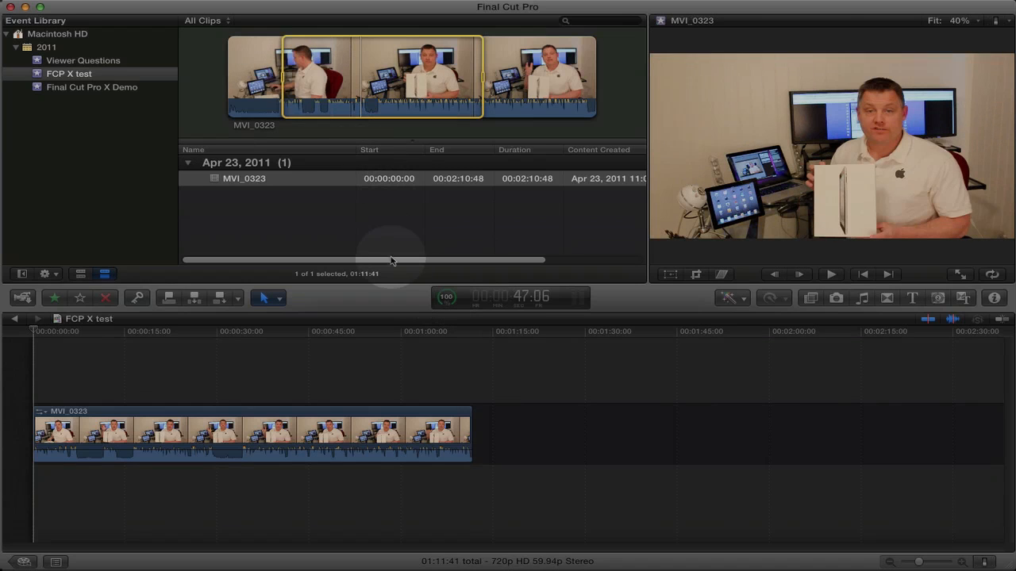
pyautogui.moveTo(412, 305)
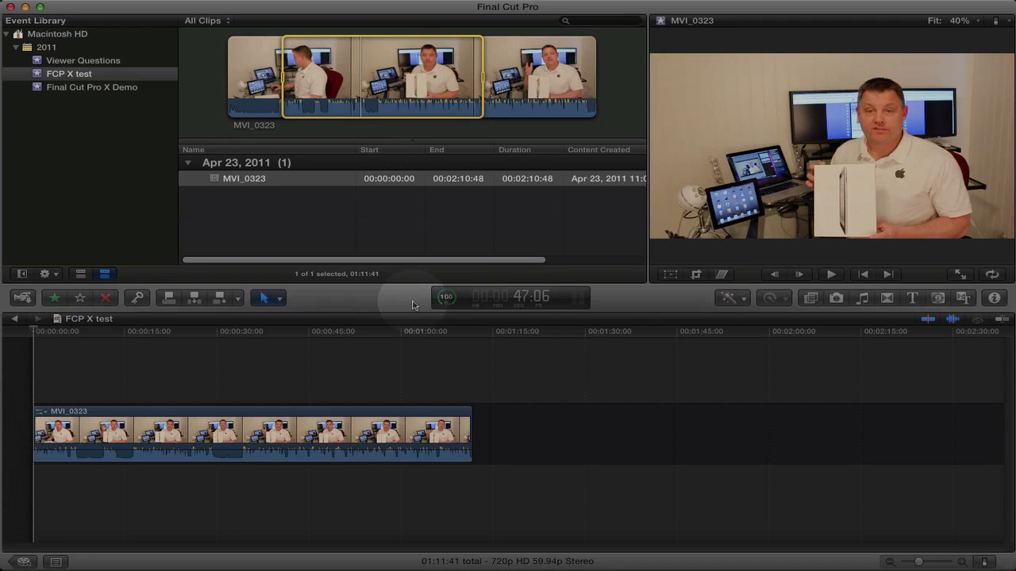
pyautogui.moveTo(445, 296)
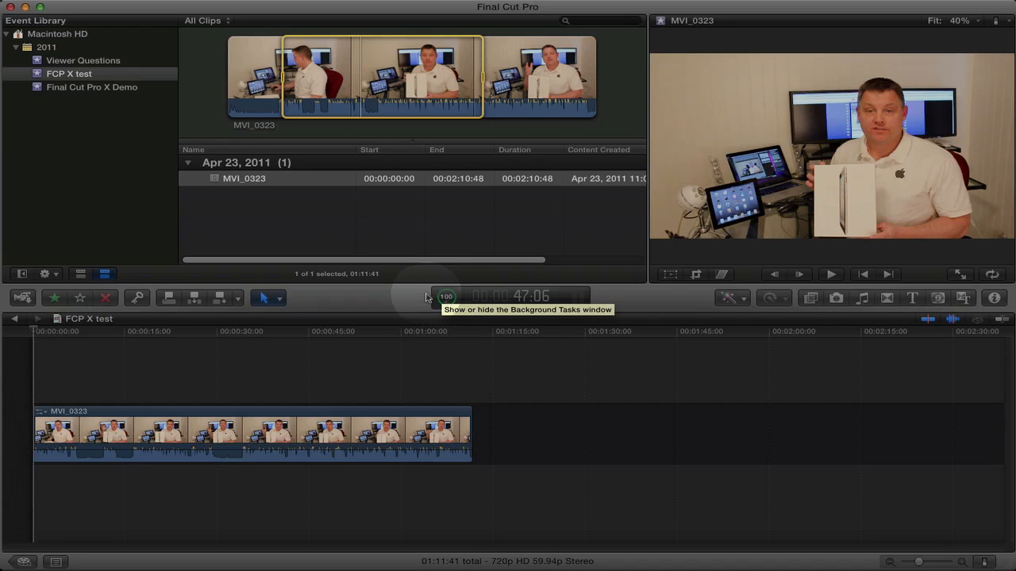
pyautogui.moveTo(79, 309)
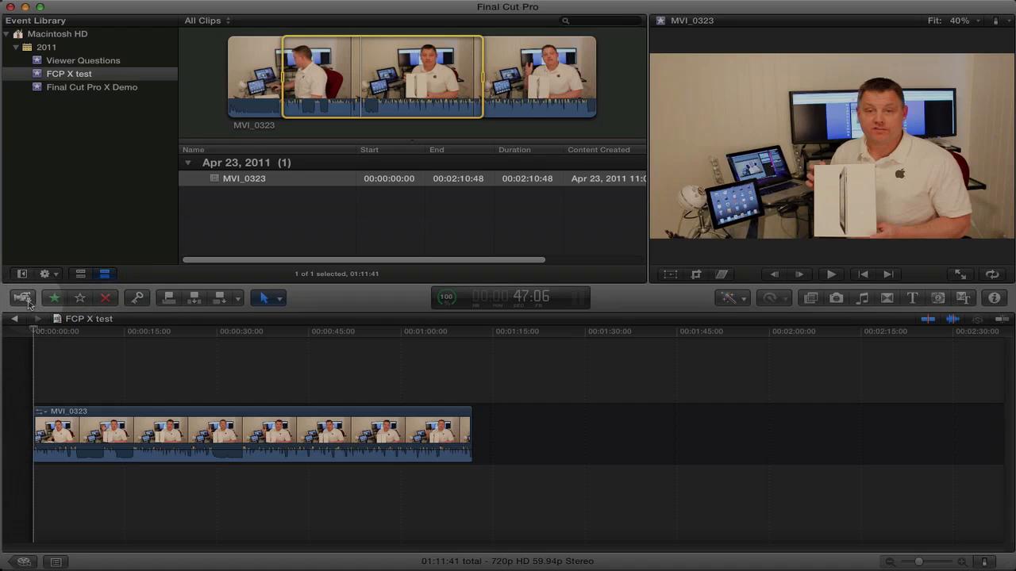
pyautogui.moveTo(23, 297)
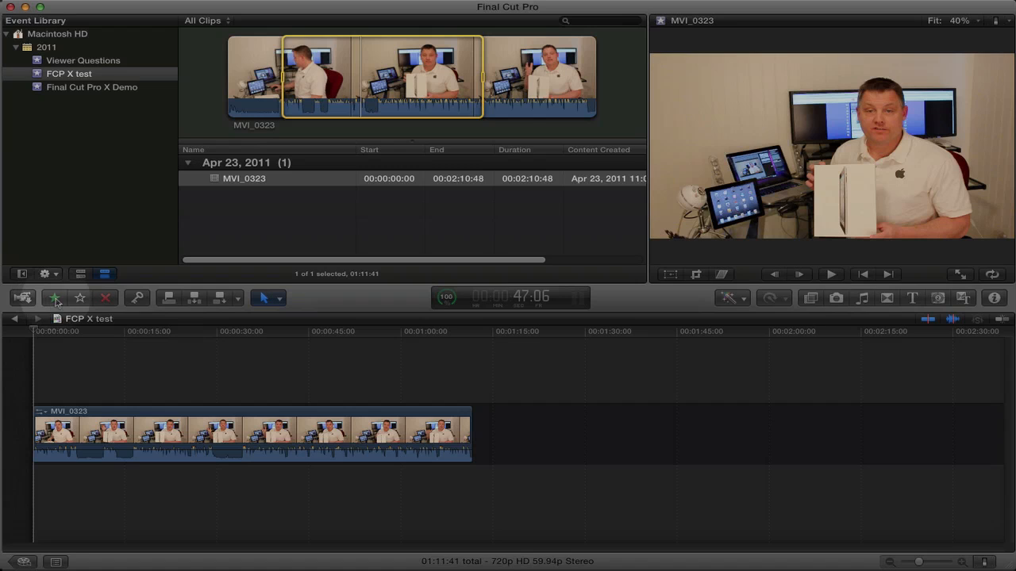
pyautogui.moveTo(137, 297)
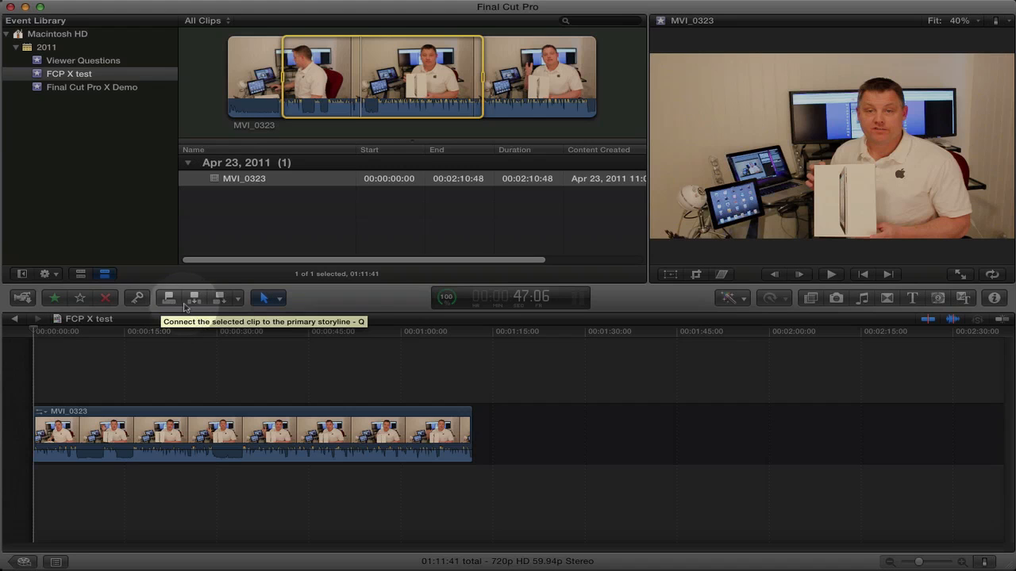
pyautogui.moveTo(212, 308)
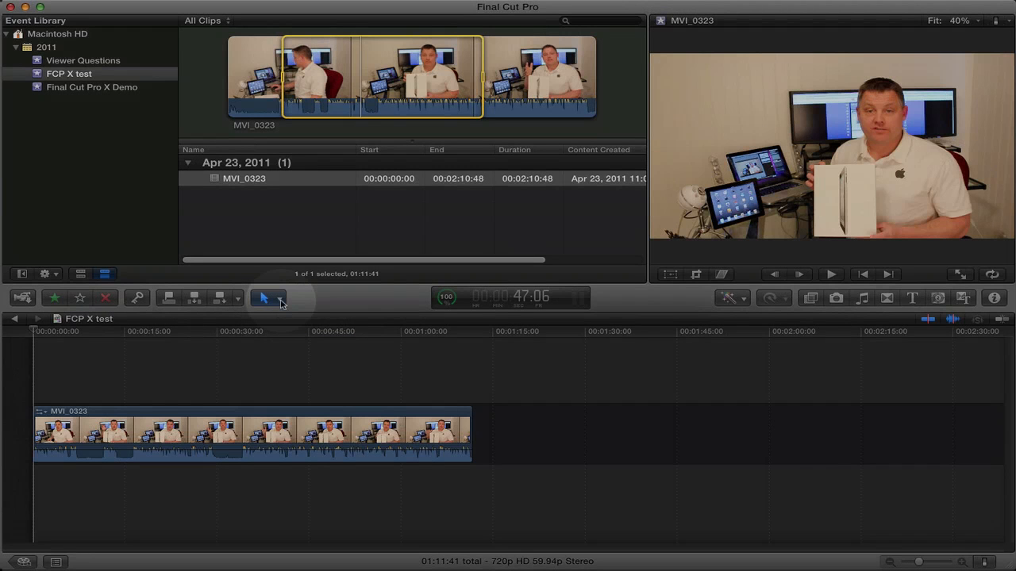
# Review the Tools menu, then select the MVI_0323 clip in the timeline
pyautogui.click(268, 297)
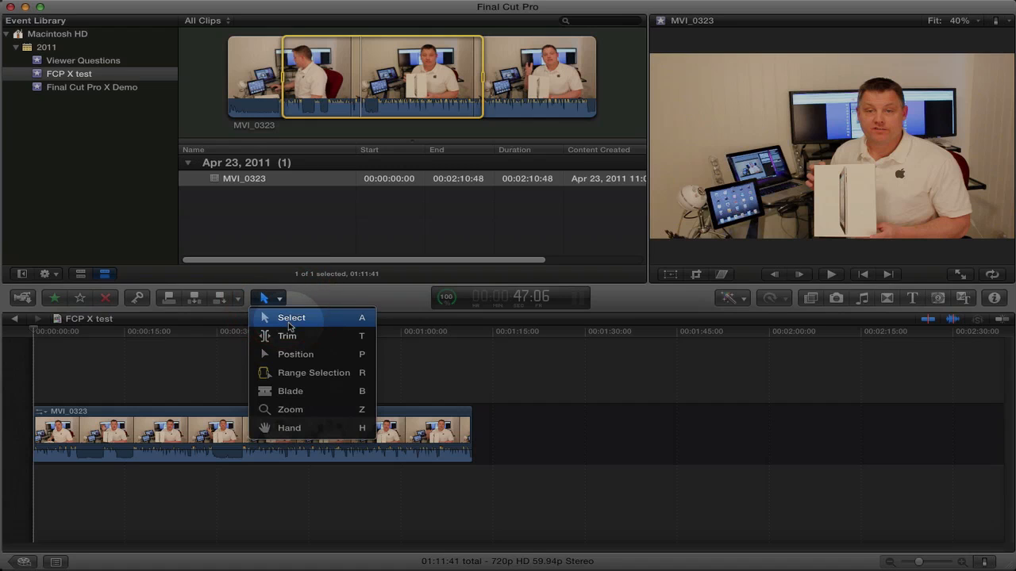
pyautogui.moveTo(292, 318)
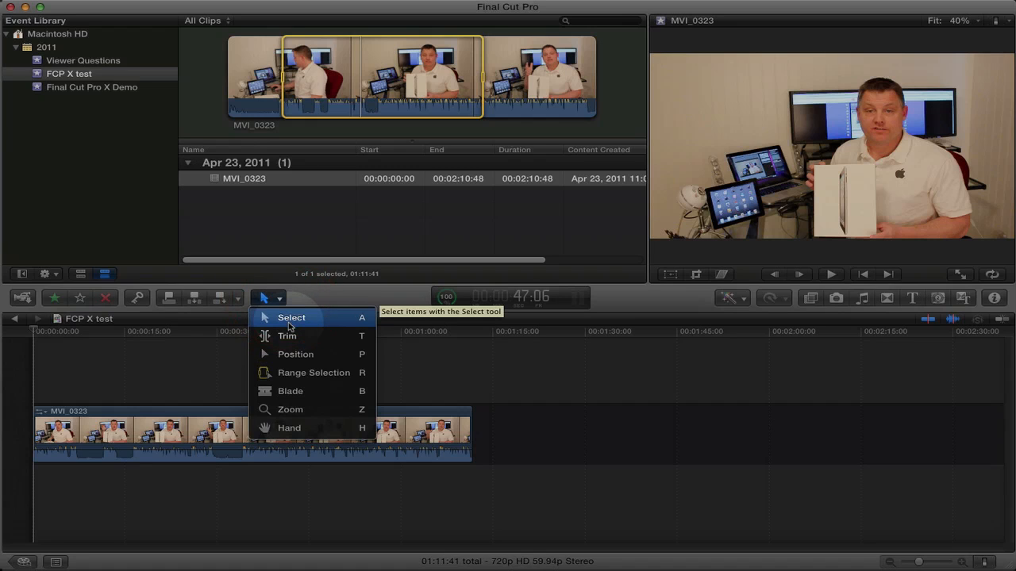
pyautogui.moveTo(300, 391)
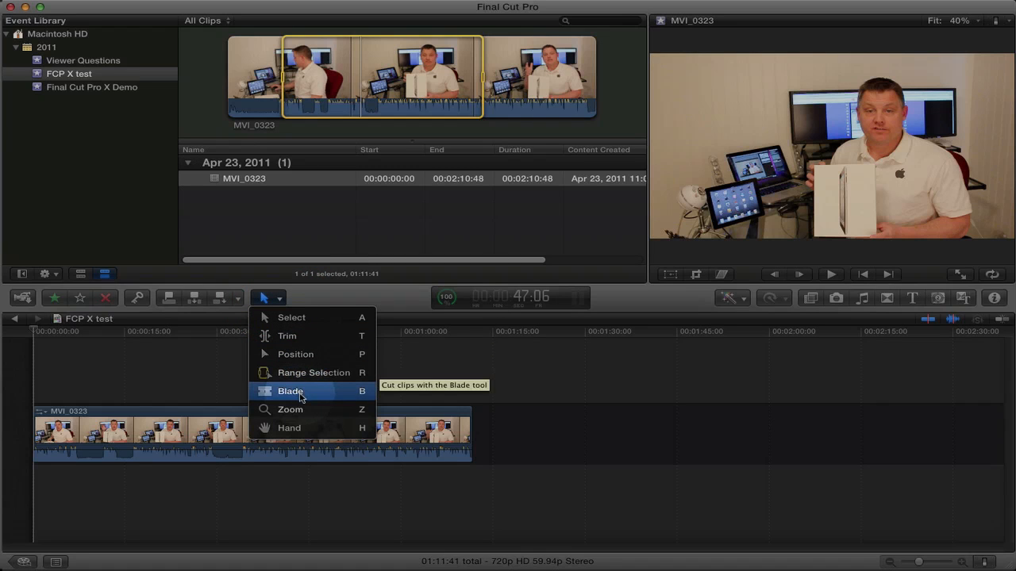
pyautogui.moveTo(326, 336)
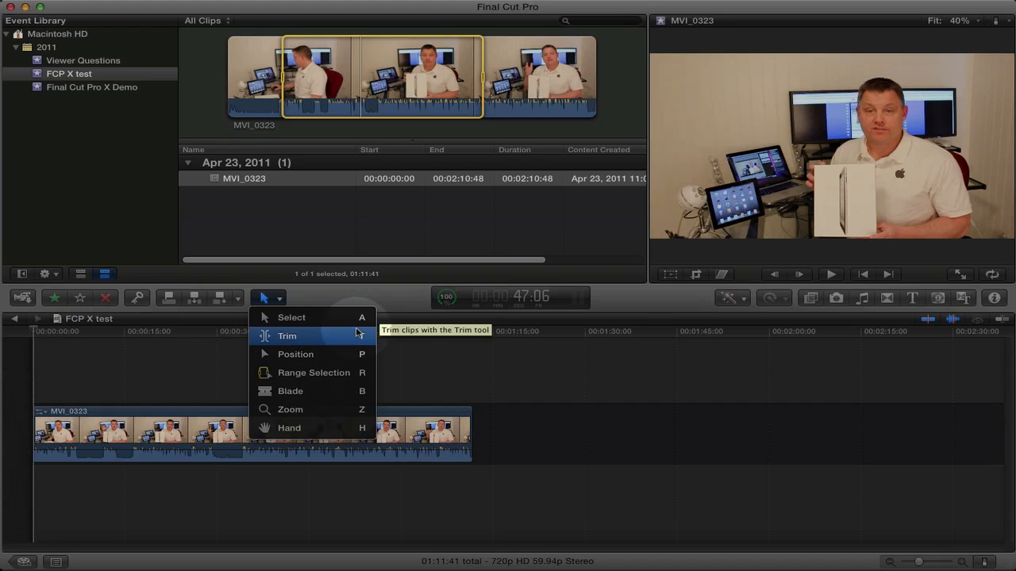
pyautogui.moveTo(333, 317)
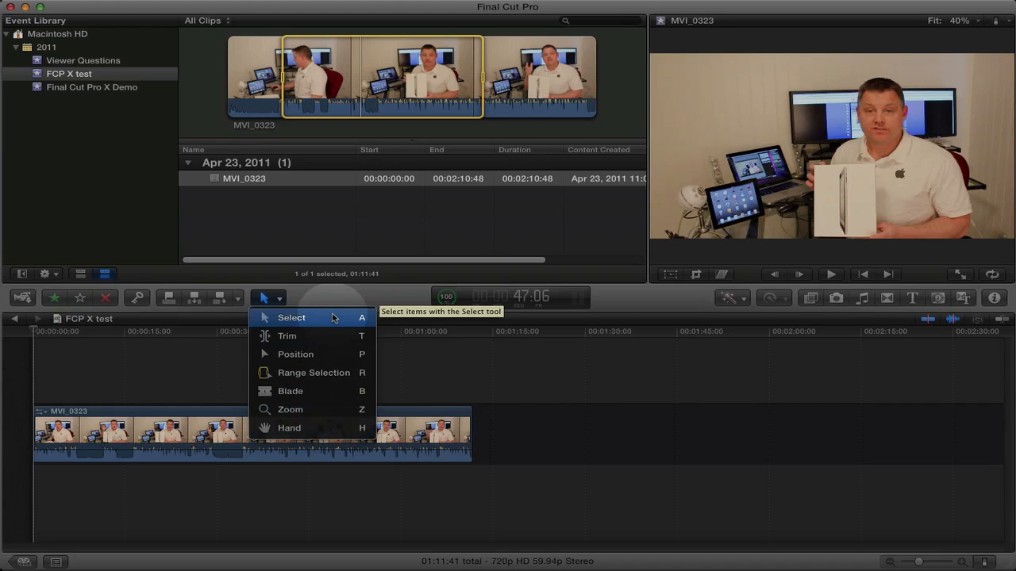
pyautogui.moveTo(346, 321)
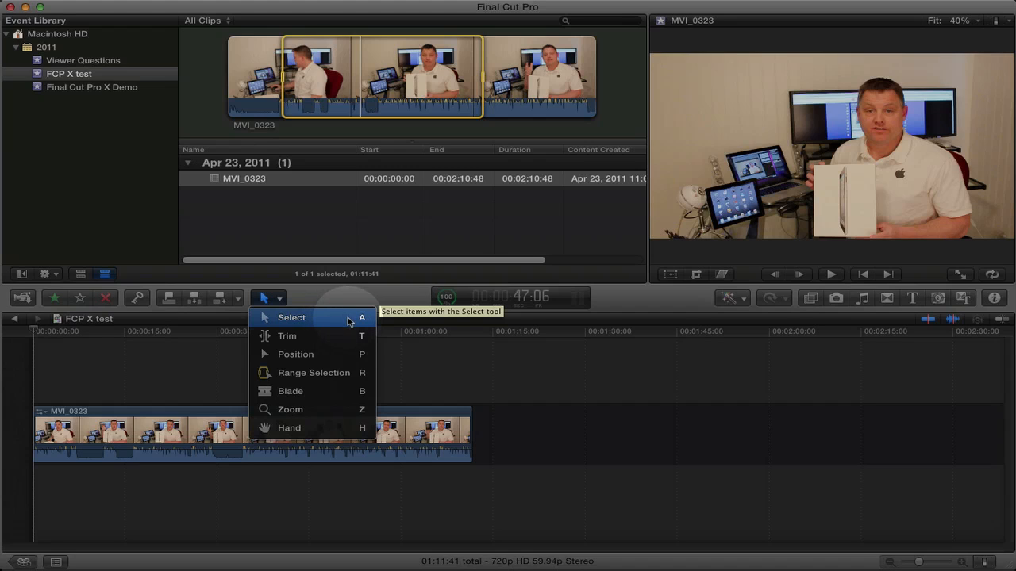
pyautogui.moveTo(364, 300)
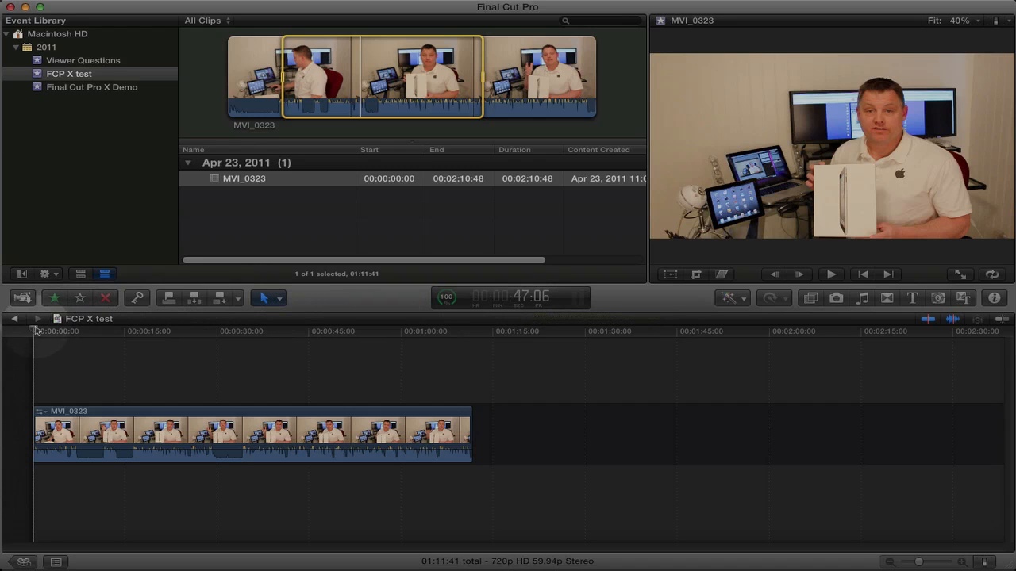
pyautogui.click(350, 331)
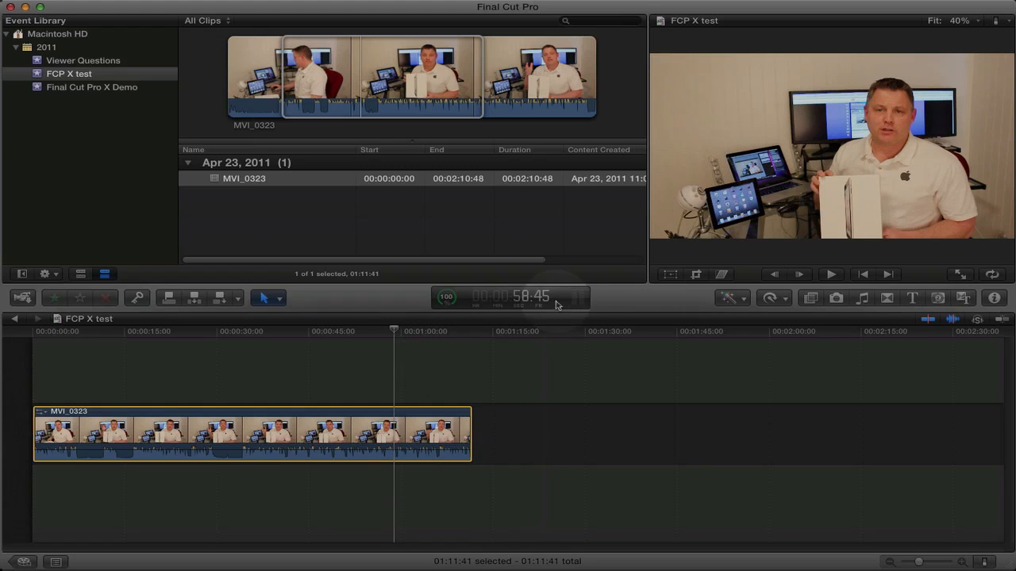
pyautogui.moveTo(651, 312)
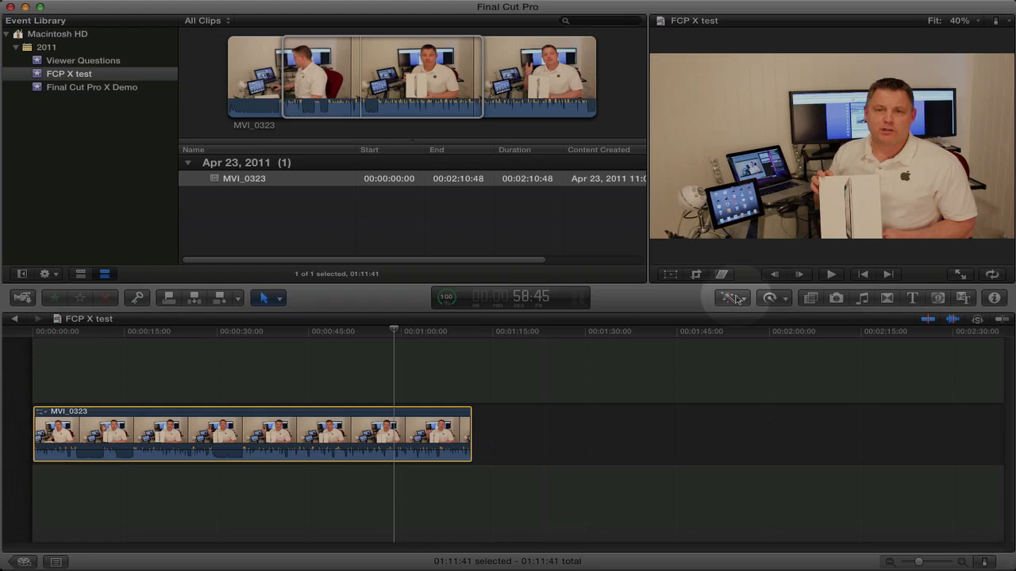
pyautogui.click(730, 297)
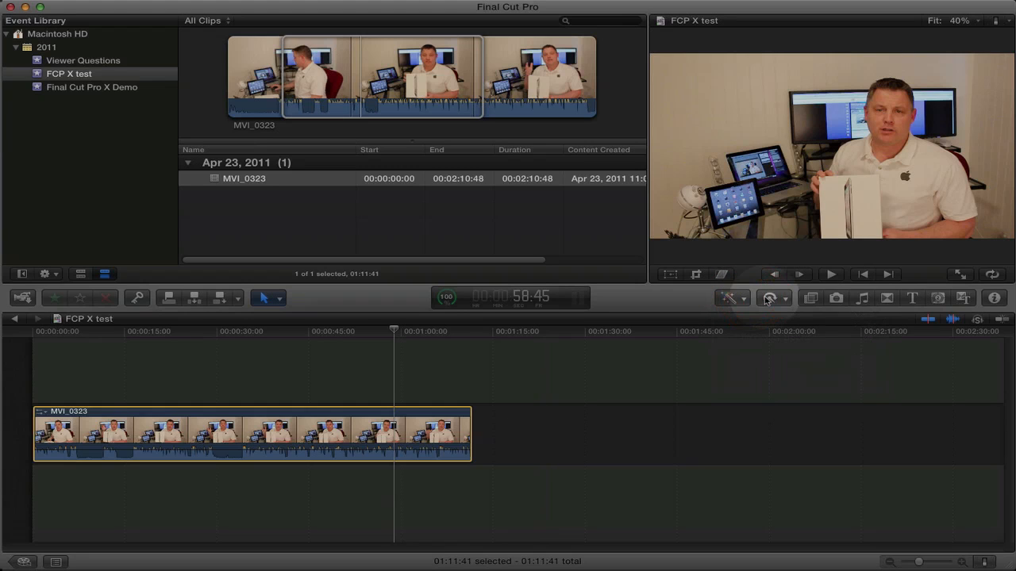
pyautogui.moveTo(770, 298)
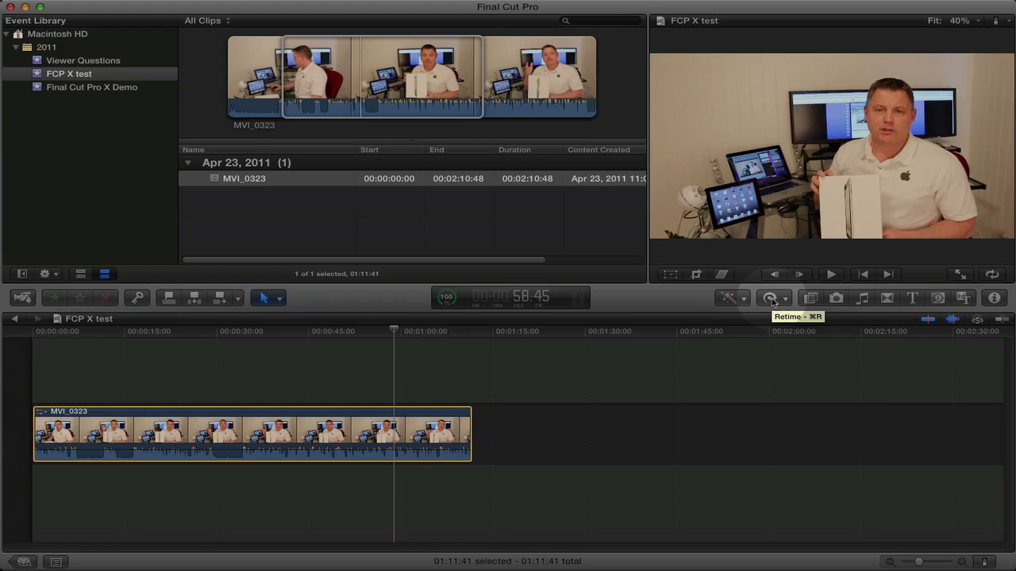
pyautogui.click(770, 298)
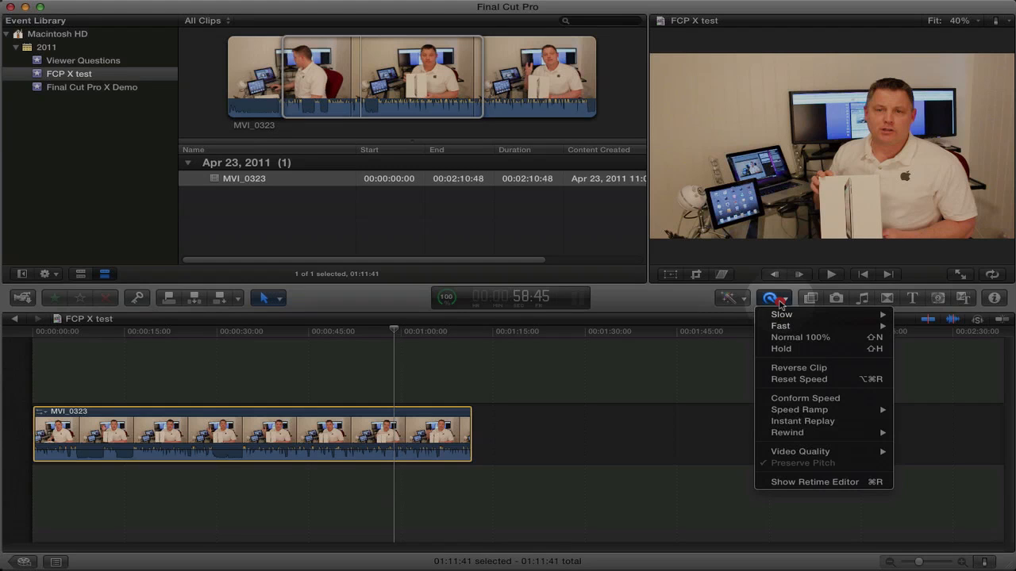
pyautogui.moveTo(808, 310)
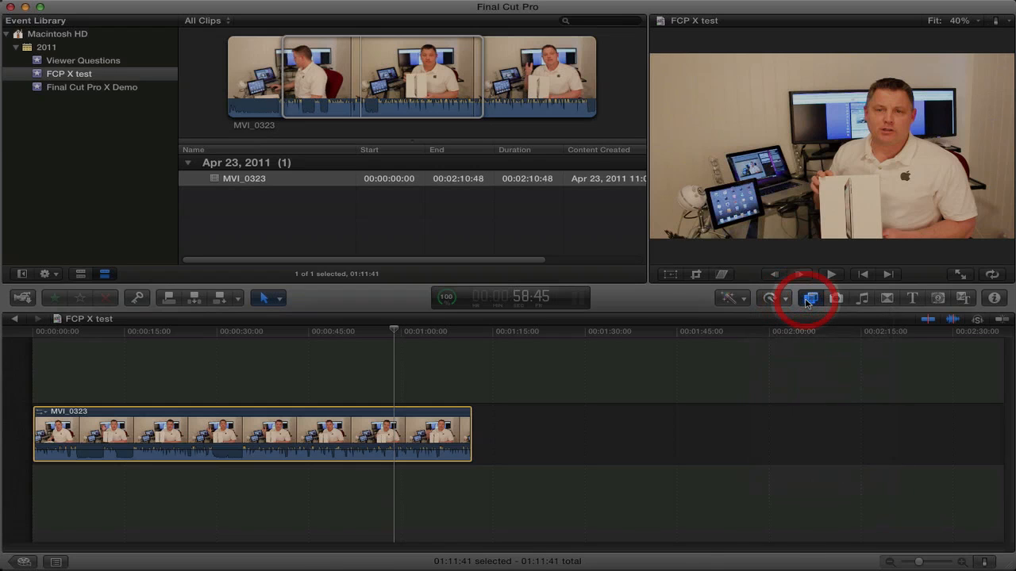
# Browse the Effects library and preview the Aged Paper effect on the clip
pyautogui.click(811, 298)
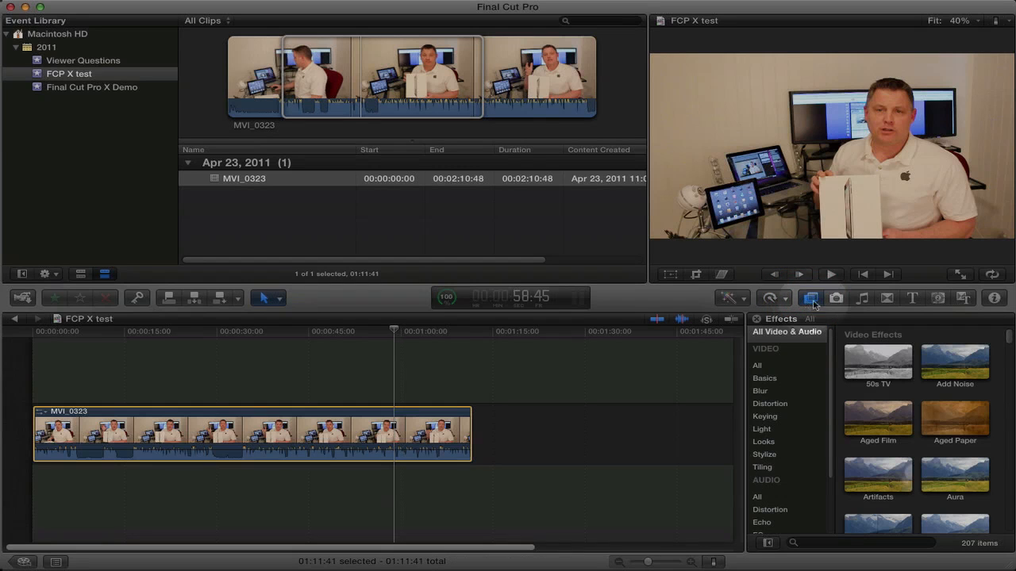
pyautogui.scroll(-3)
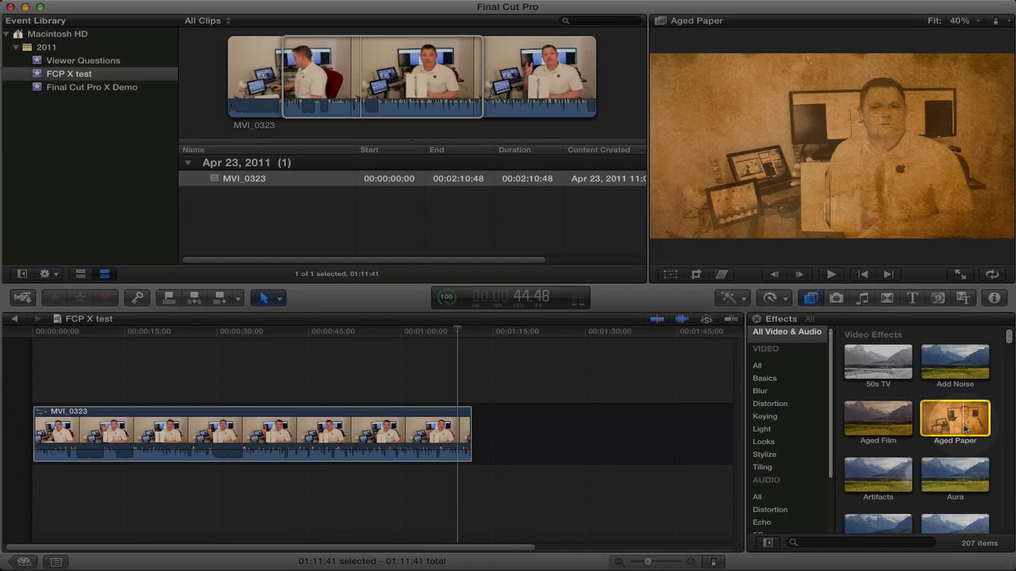
pyautogui.click(830, 273)
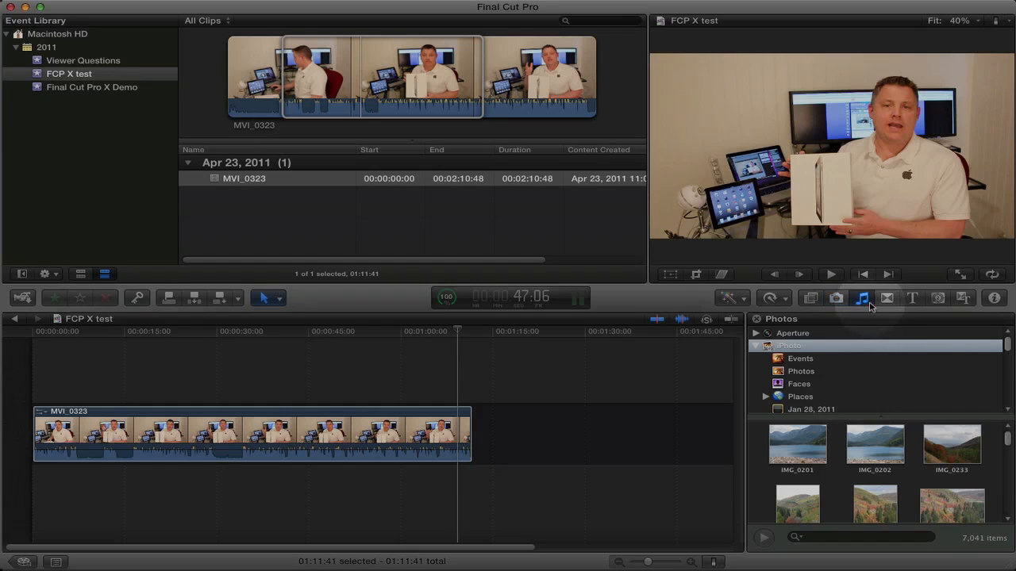
# Browse sounds and transitions, preview Cross Dissolve, then show the Titles browser
pyautogui.click(861, 298)
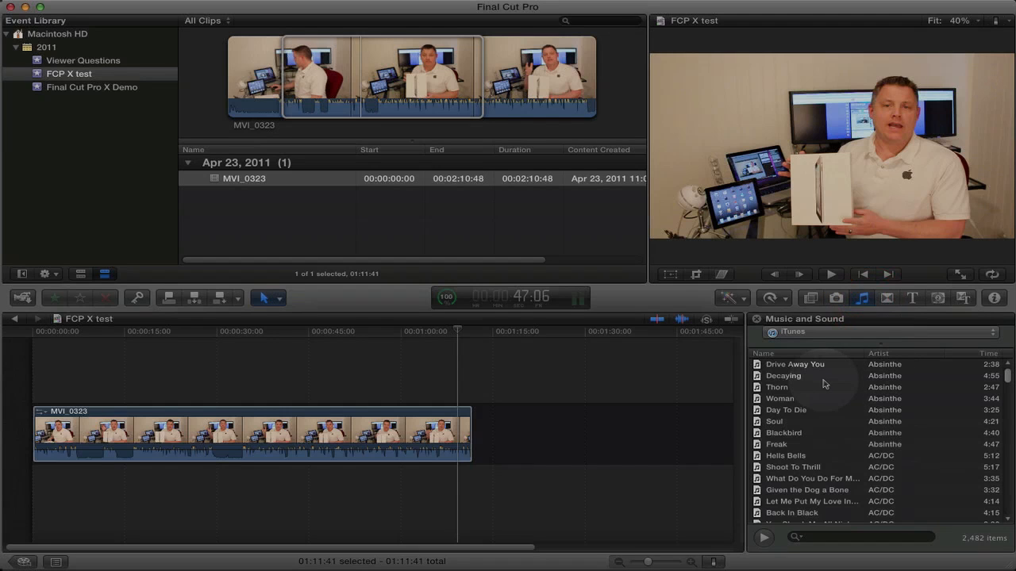
pyautogui.click(887, 298)
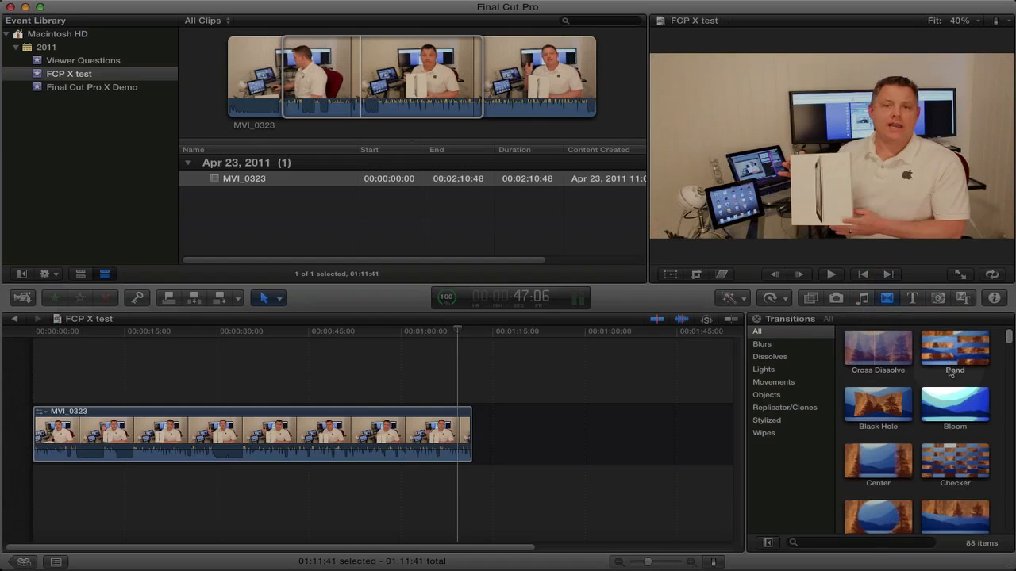
pyautogui.click(955, 350)
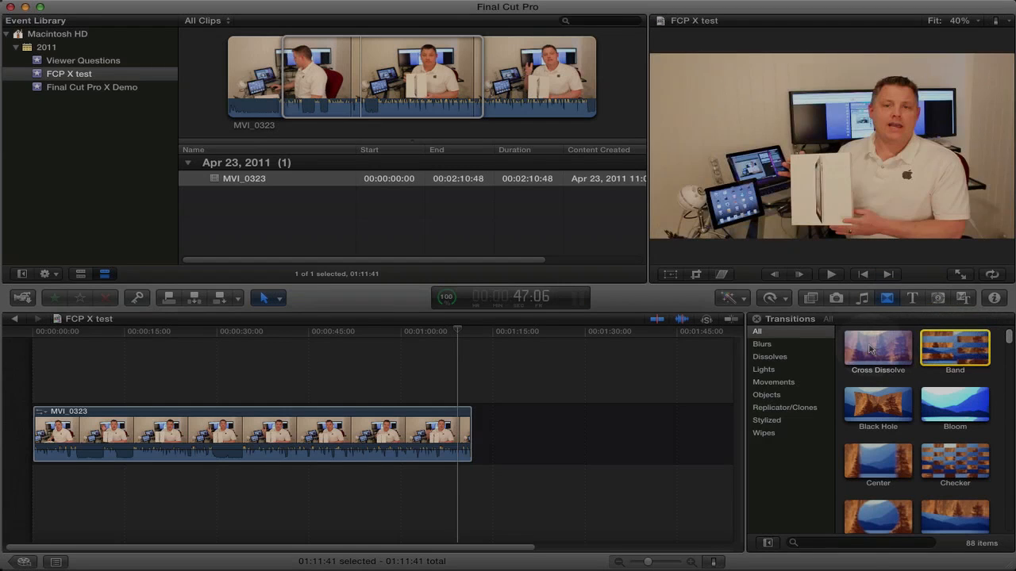
pyautogui.click(878, 349)
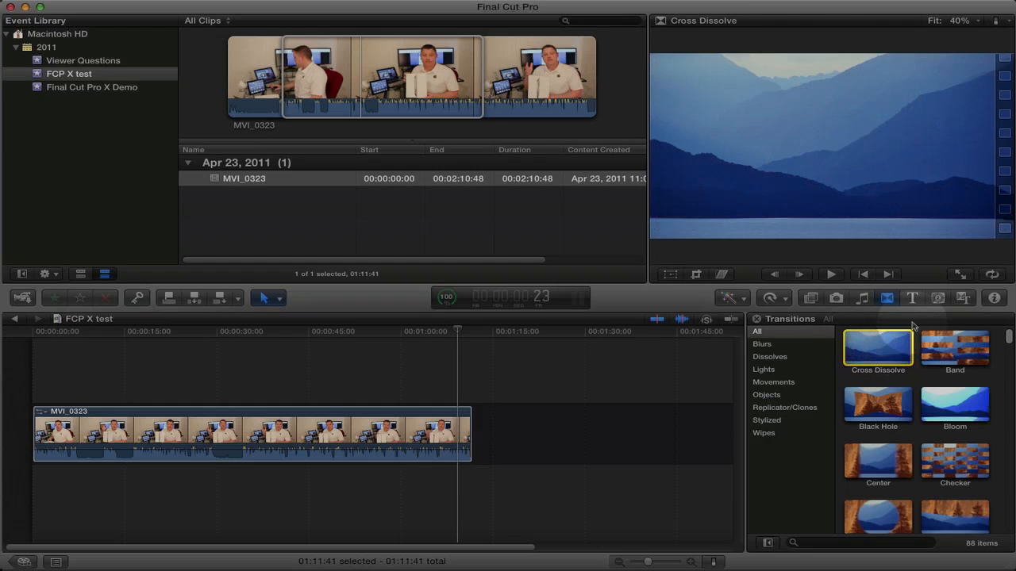
pyautogui.click(912, 298)
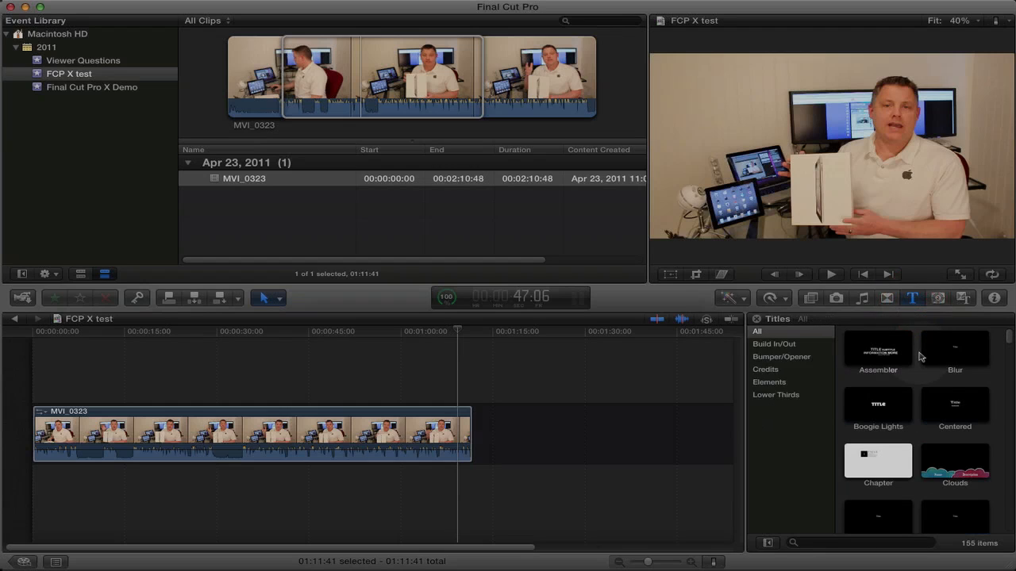
# Preview the Blur title and the Boomerang theme transition, then show the Inspector
pyautogui.click(955, 349)
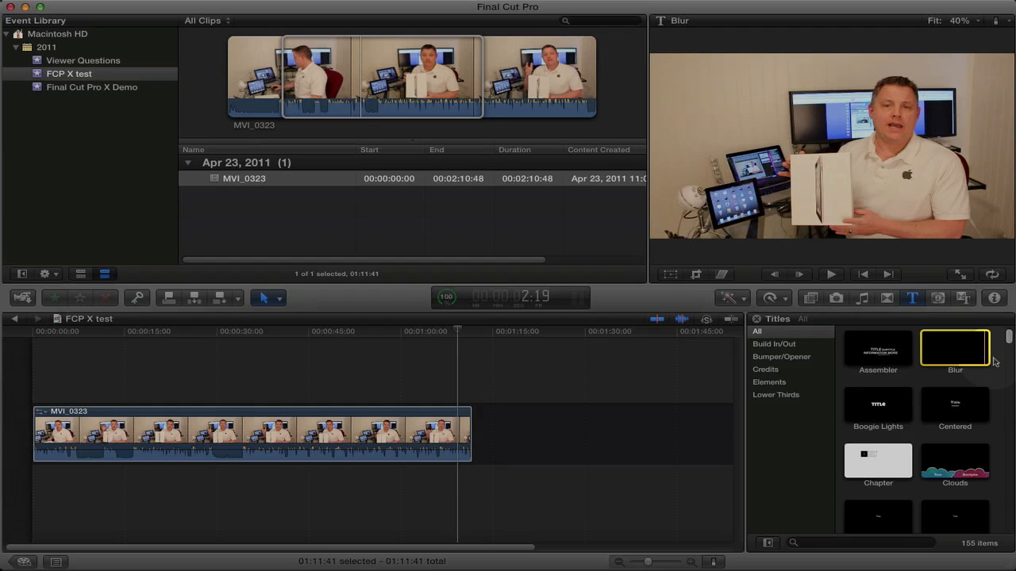
pyautogui.click(963, 298)
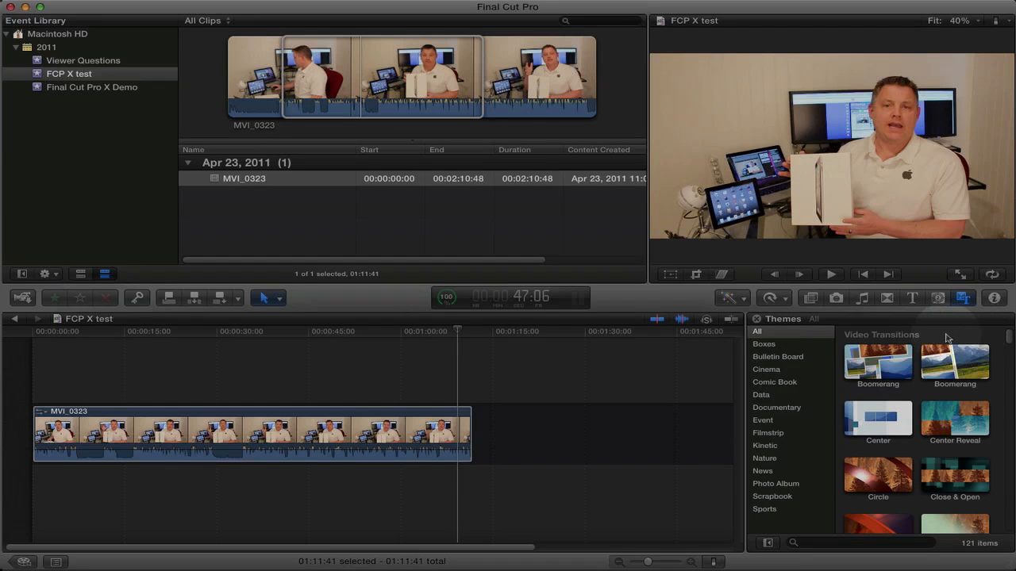
pyautogui.moveTo(984, 348)
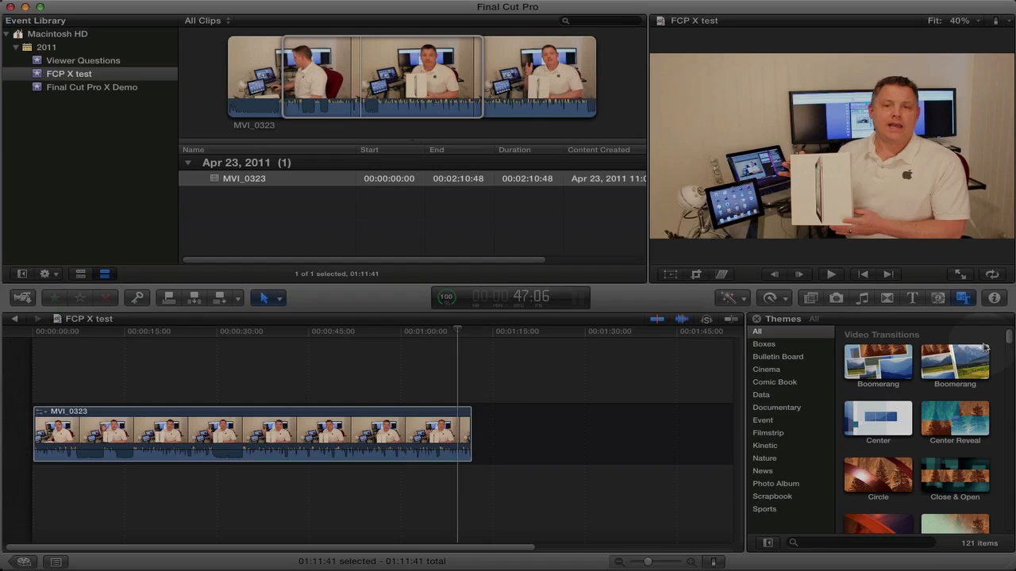
pyautogui.scroll(-3)
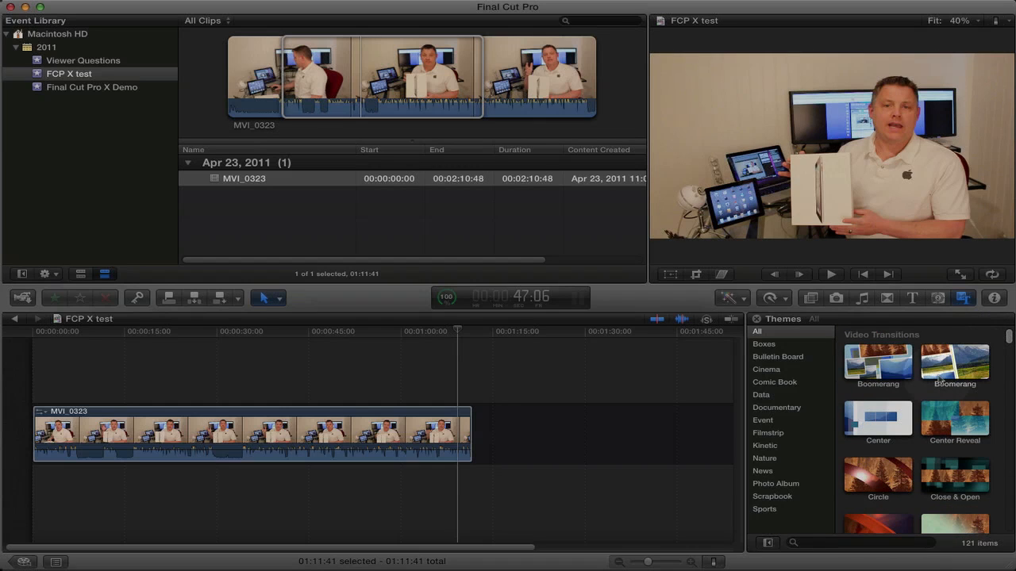
pyautogui.click(954, 363)
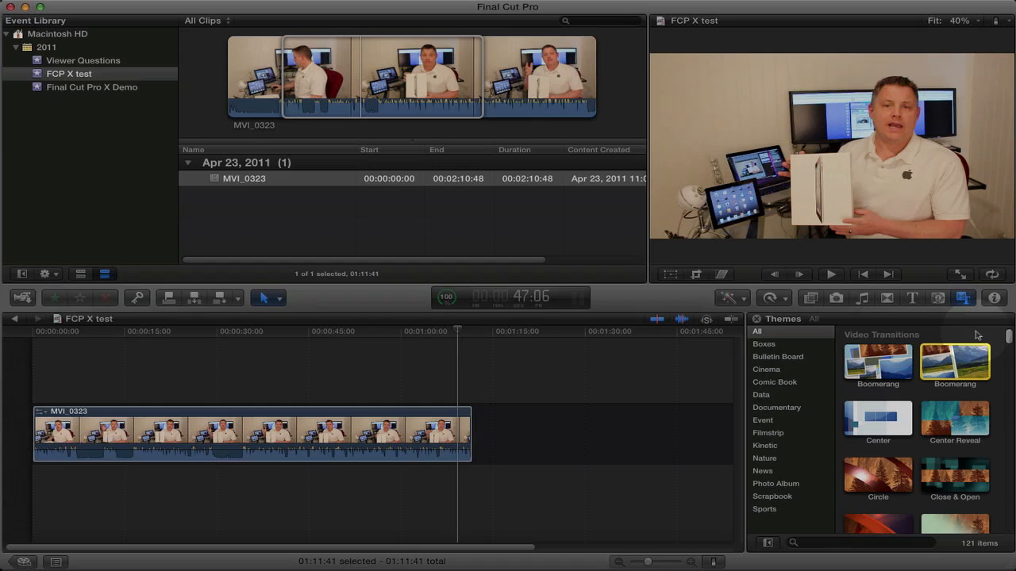
pyautogui.click(998, 298)
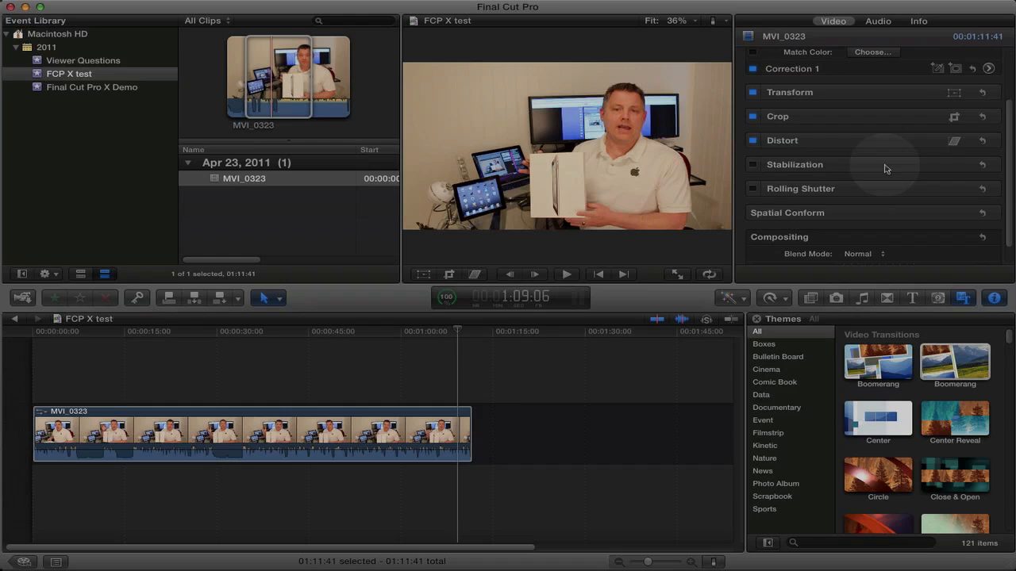
pyautogui.moveTo(901, 197)
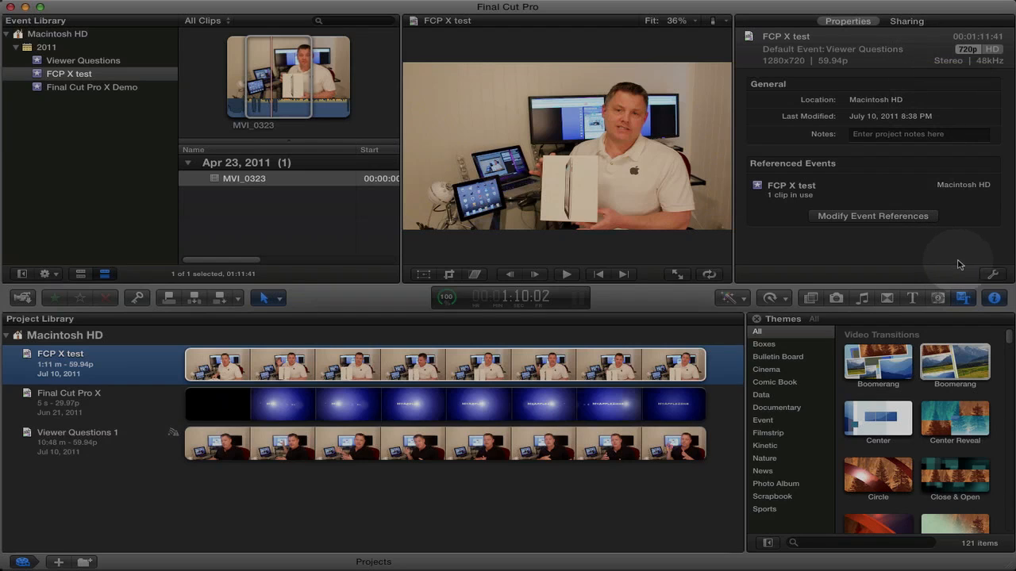
pyautogui.moveTo(984, 284)
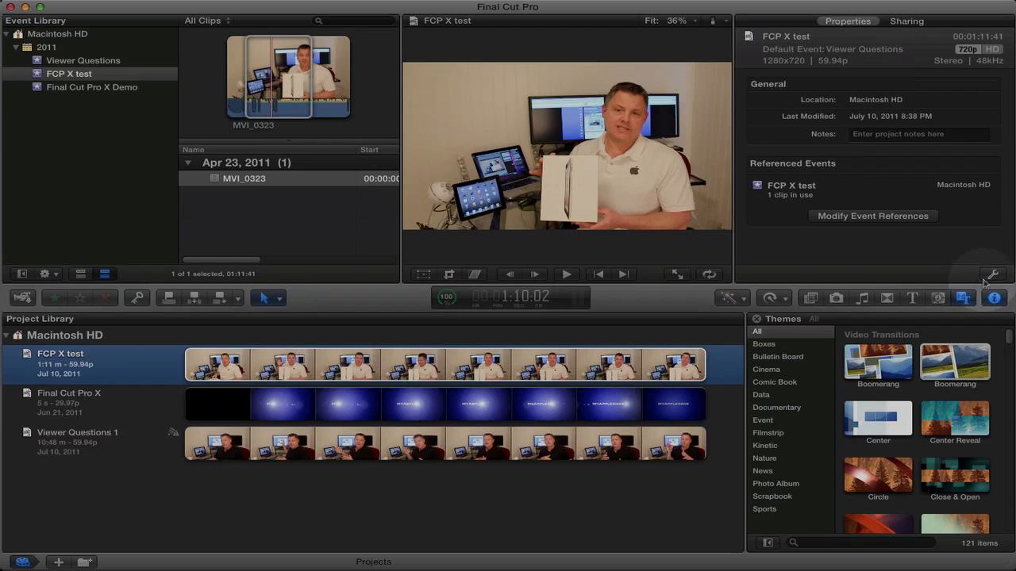
pyautogui.moveTo(993, 276)
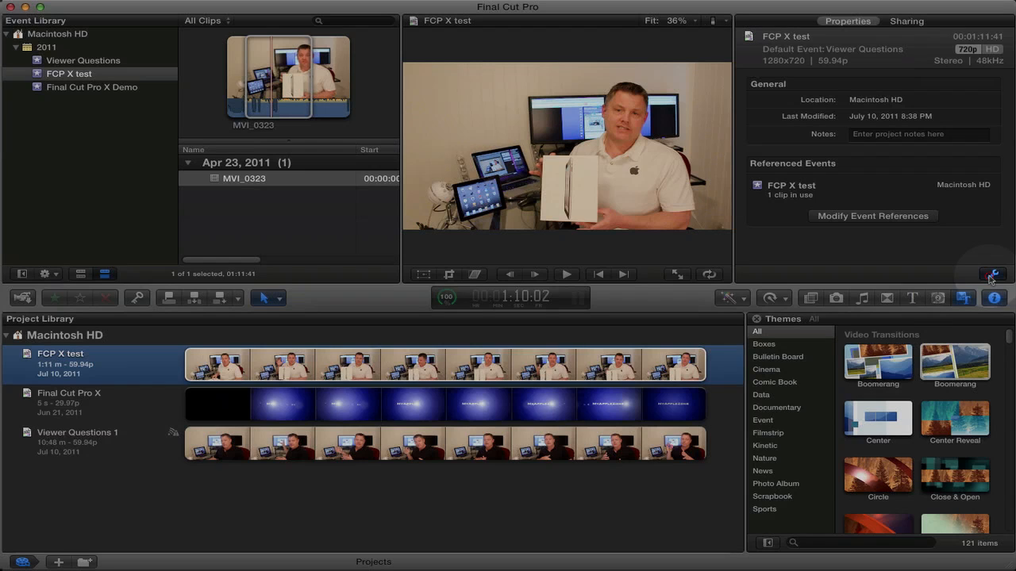
# Open the FCP X test project's properties with the Inspector wrench
pyautogui.click(993, 274)
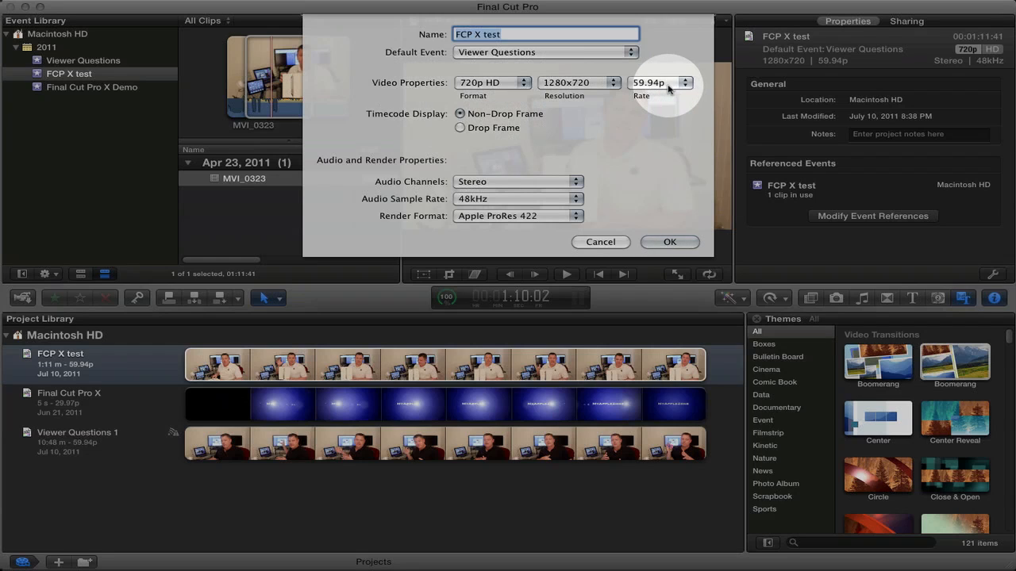
pyautogui.moveTo(409, 188)
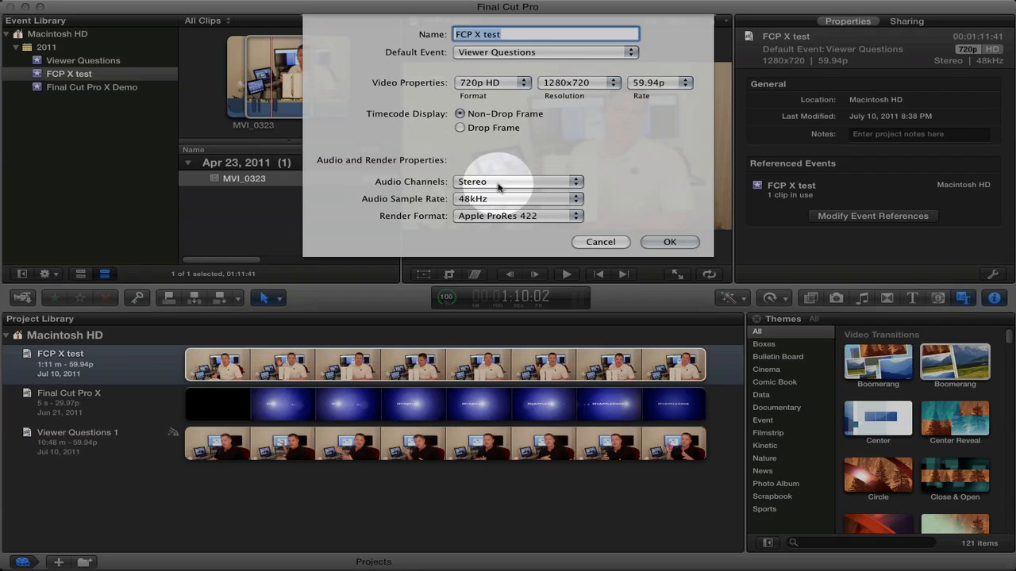
# Check the Audio Channels options and keep Stereo selected
pyautogui.click(517, 181)
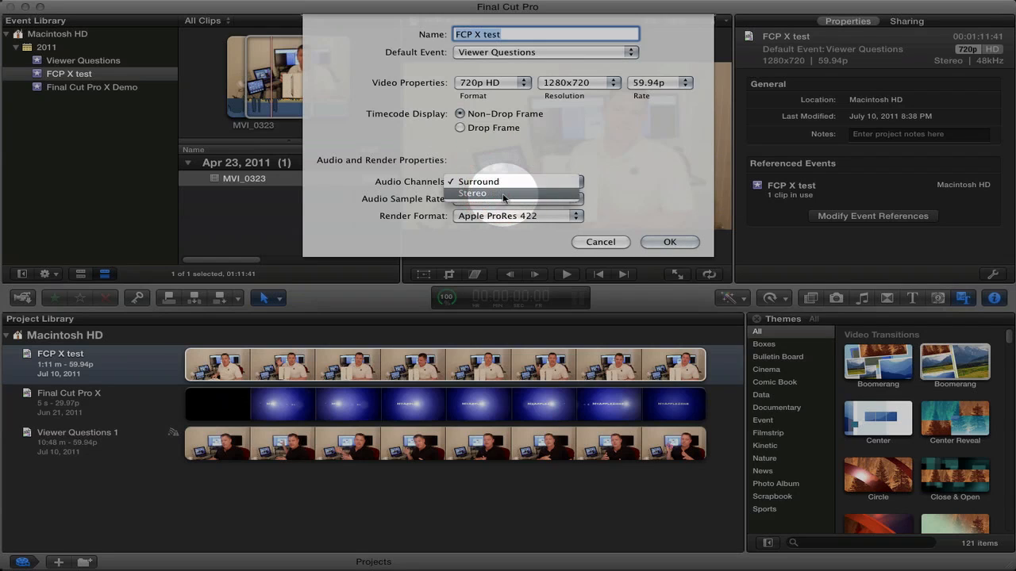
pyautogui.click(472, 193)
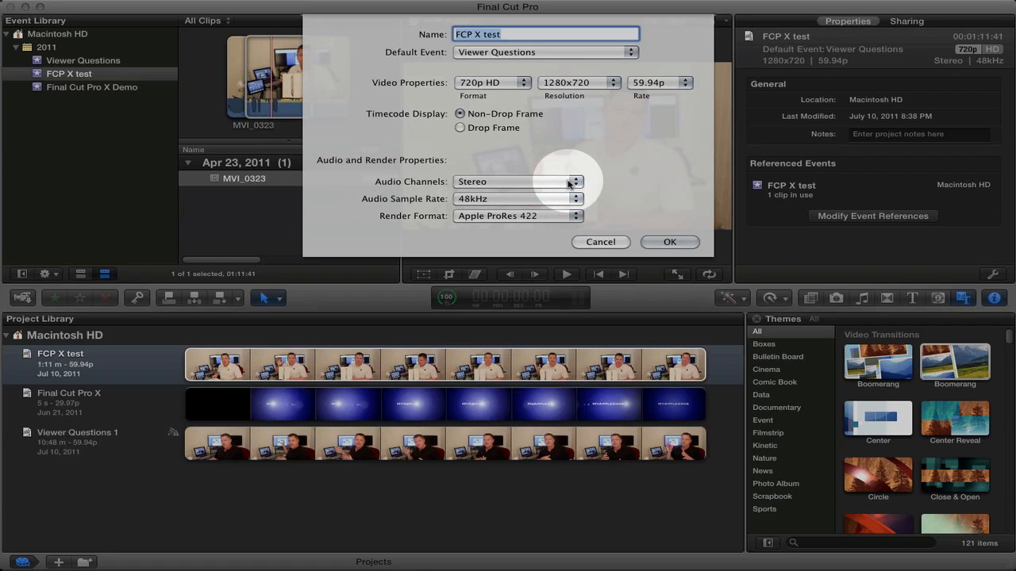
pyautogui.moveTo(607, 169)
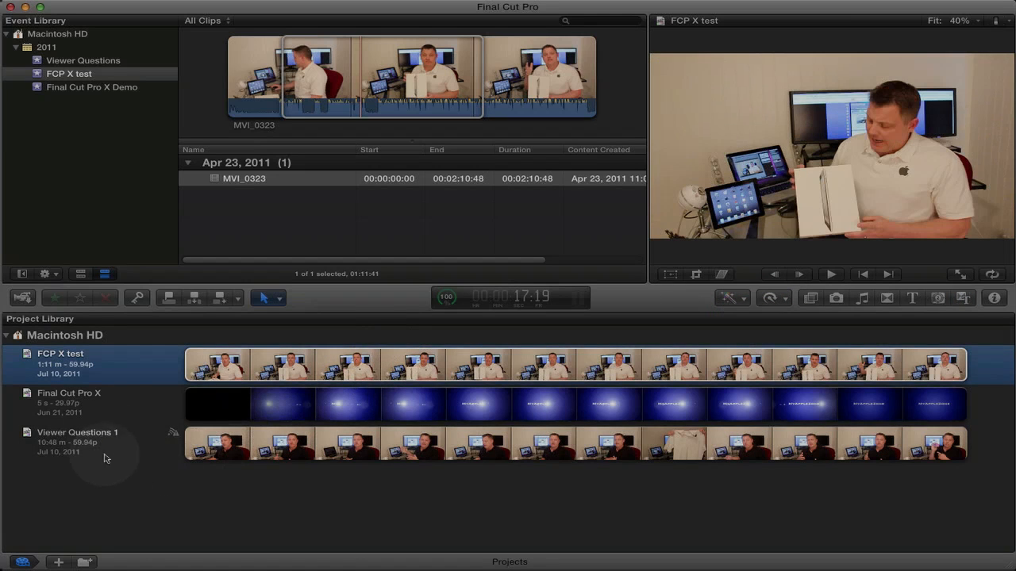
# Reopen FCP X test in the timeline and toggle skimming off
pyautogui.doubleClick(59, 364)
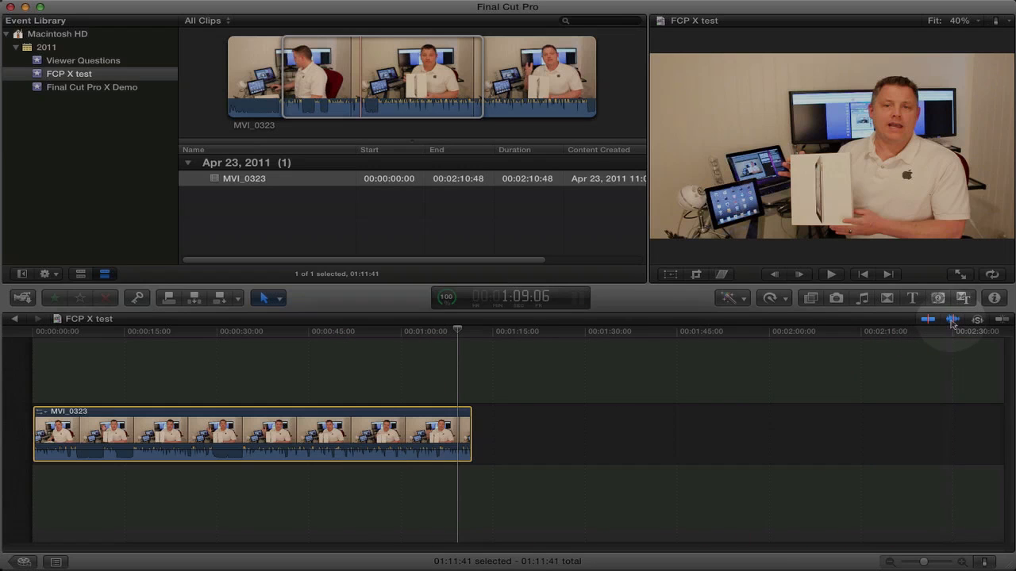
pyautogui.click(173, 331)
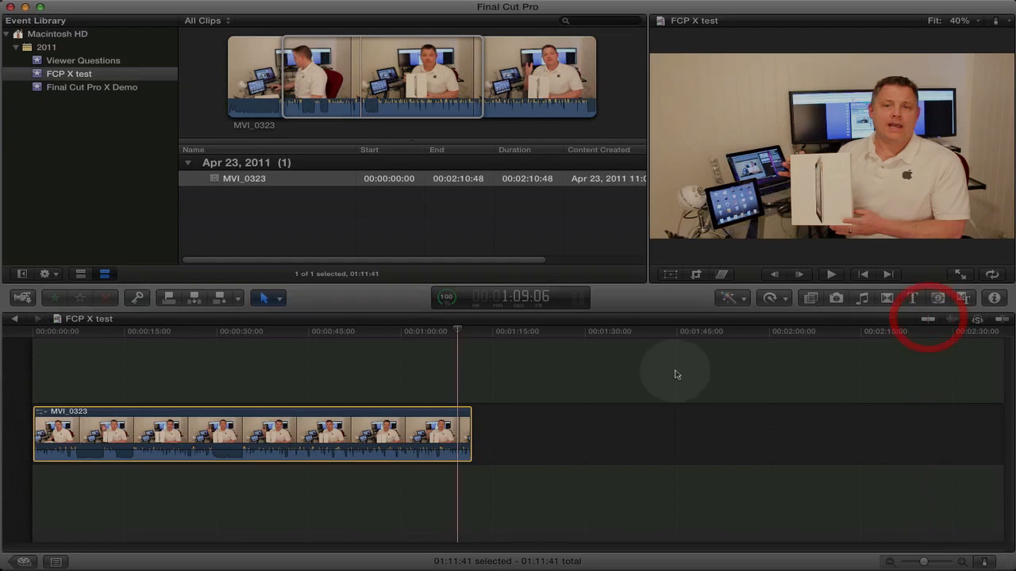
pyautogui.moveTo(900, 365)
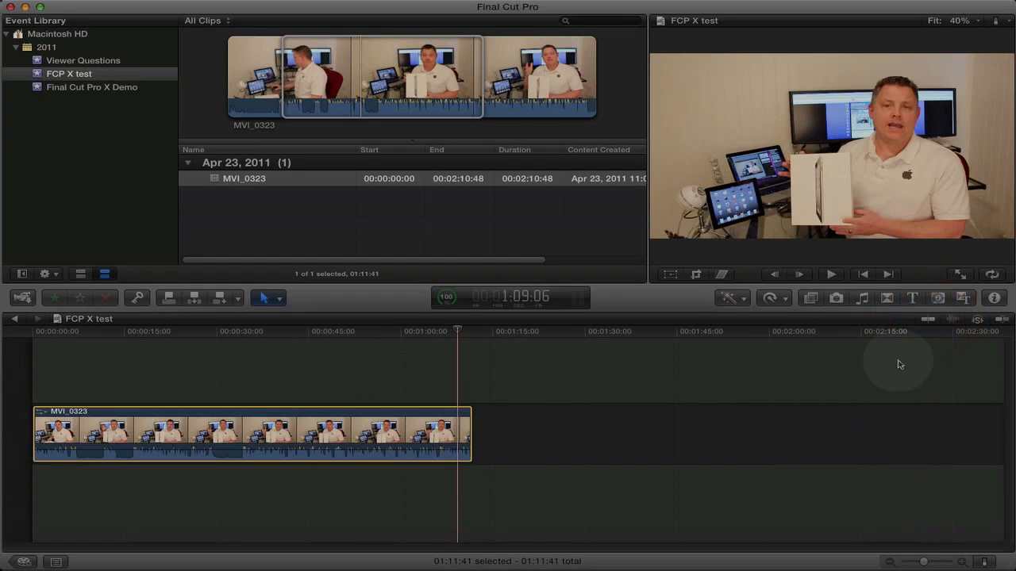
pyautogui.click(950, 320)
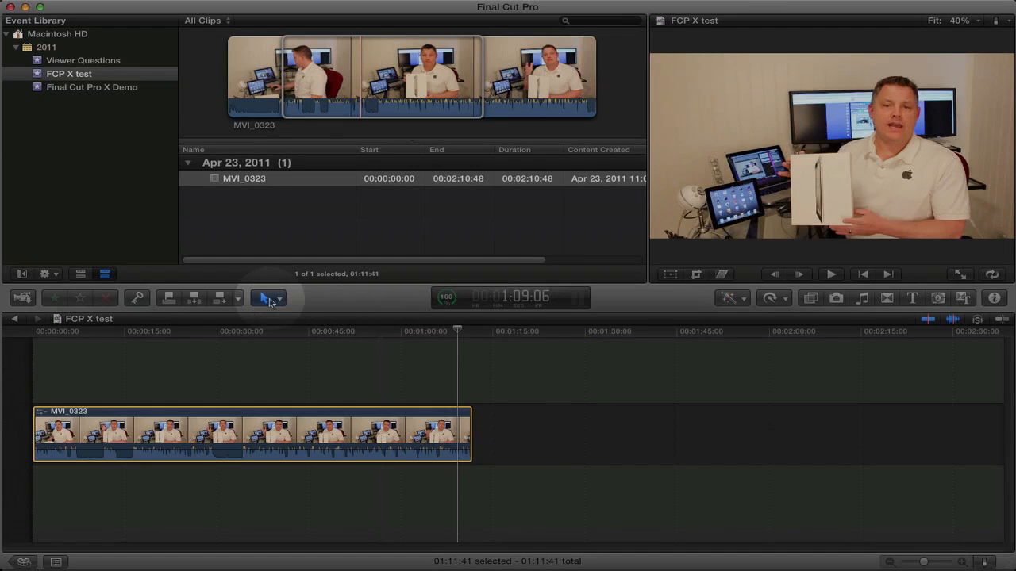
# Split the MVI_0323 clip with the Blade tool and show the Transitions browser
pyautogui.click(268, 298)
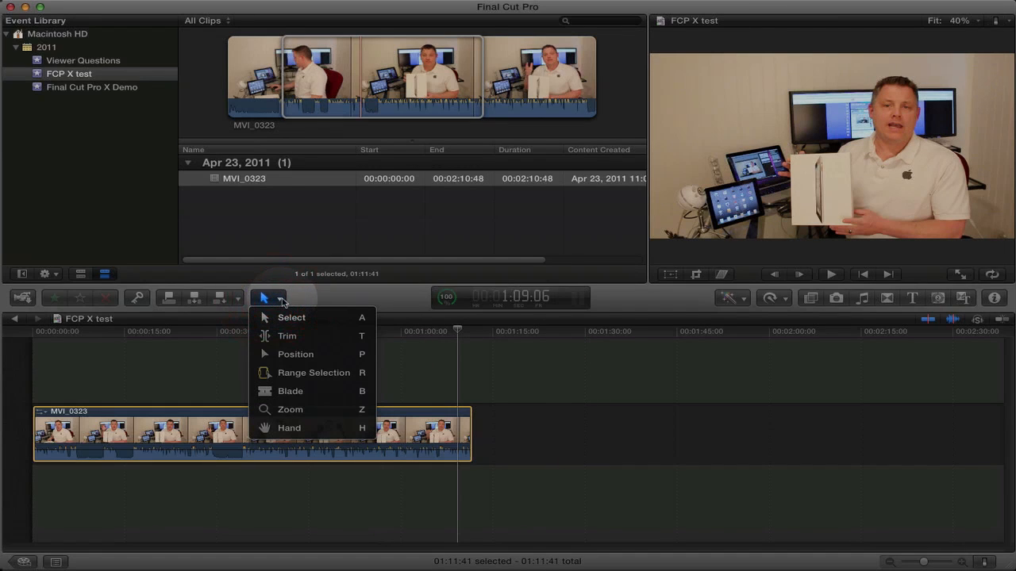
pyautogui.moveTo(291, 391)
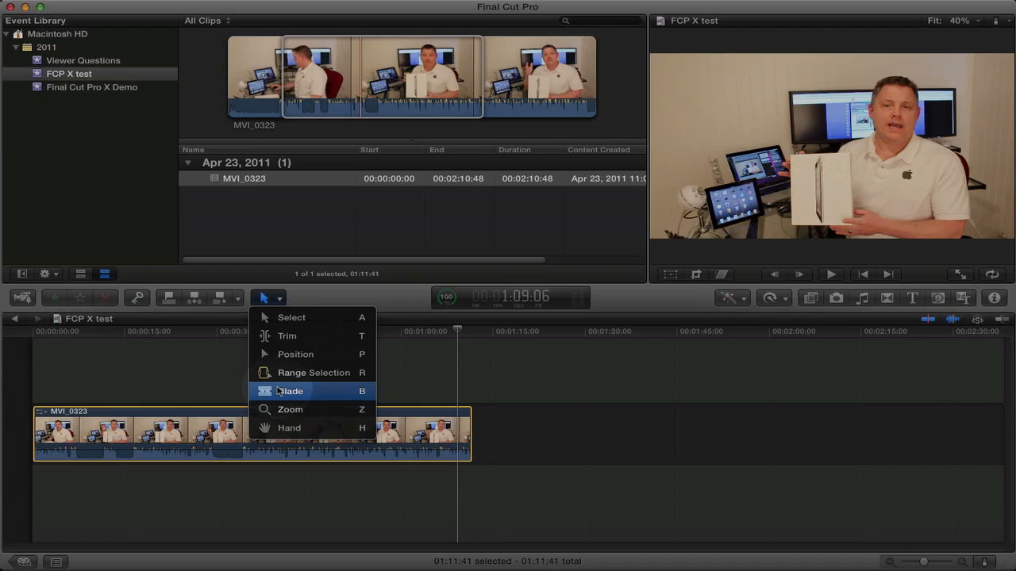
pyautogui.moveTo(290, 391)
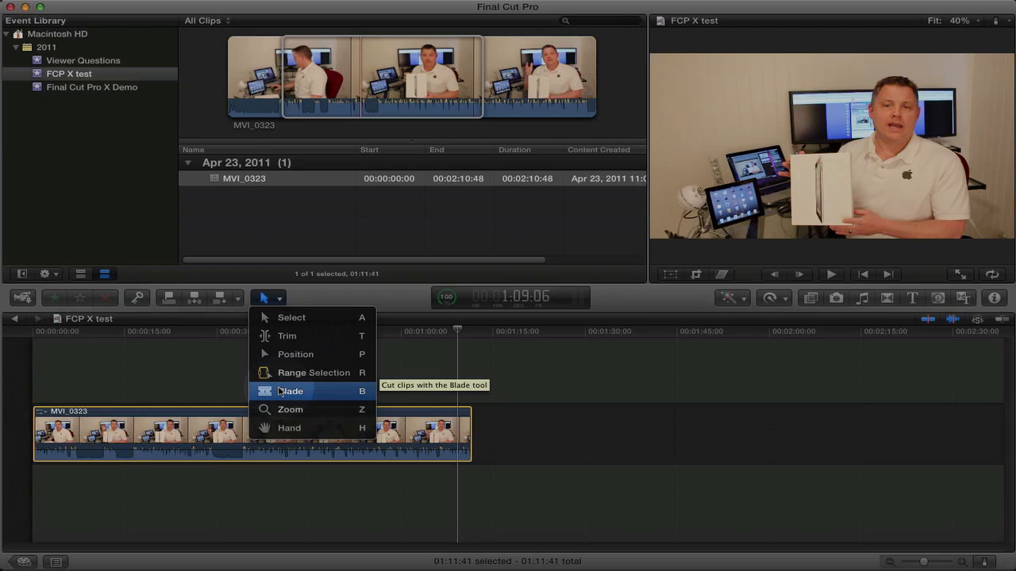
pyautogui.click(292, 391)
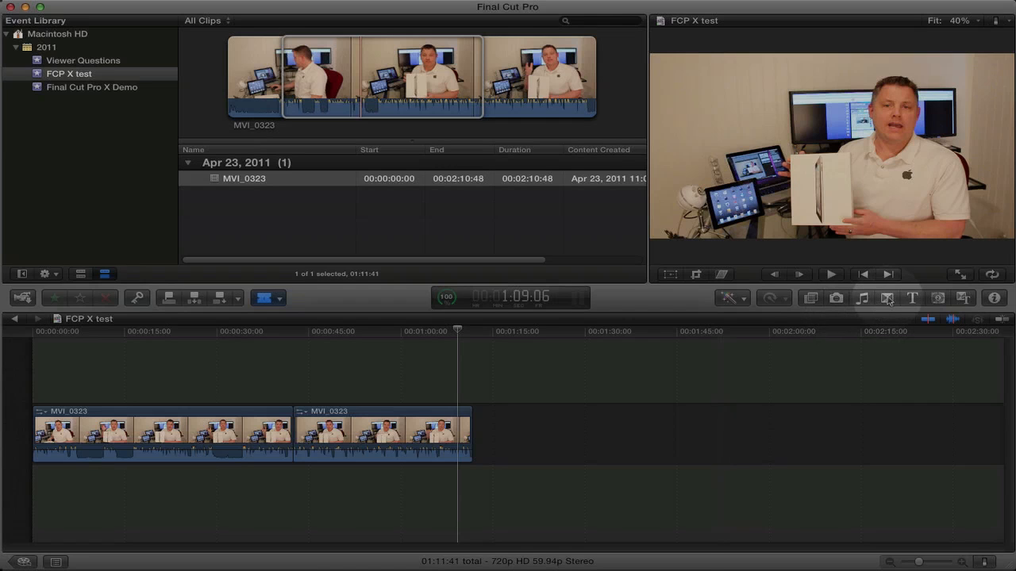
pyautogui.click(887, 298)
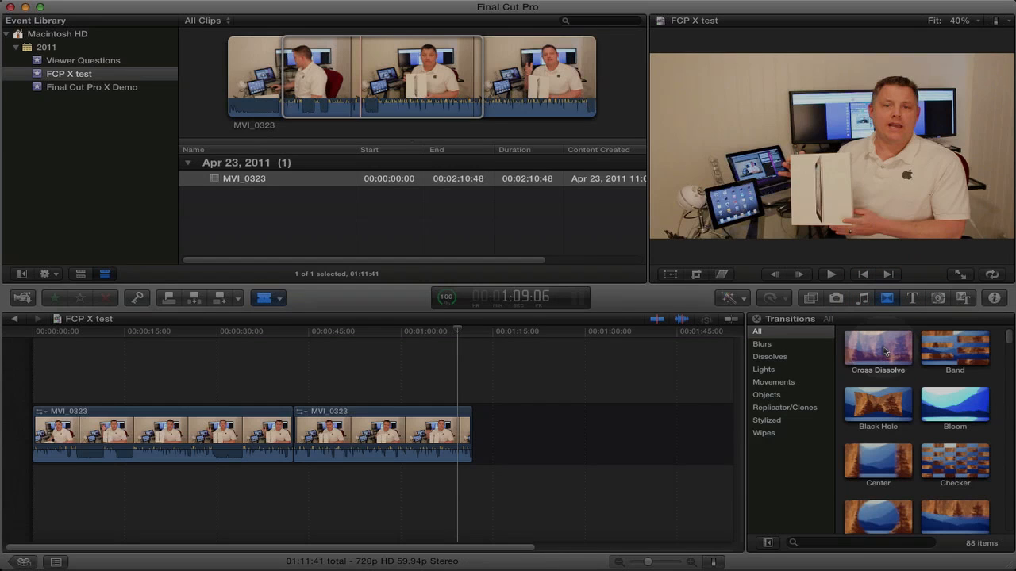